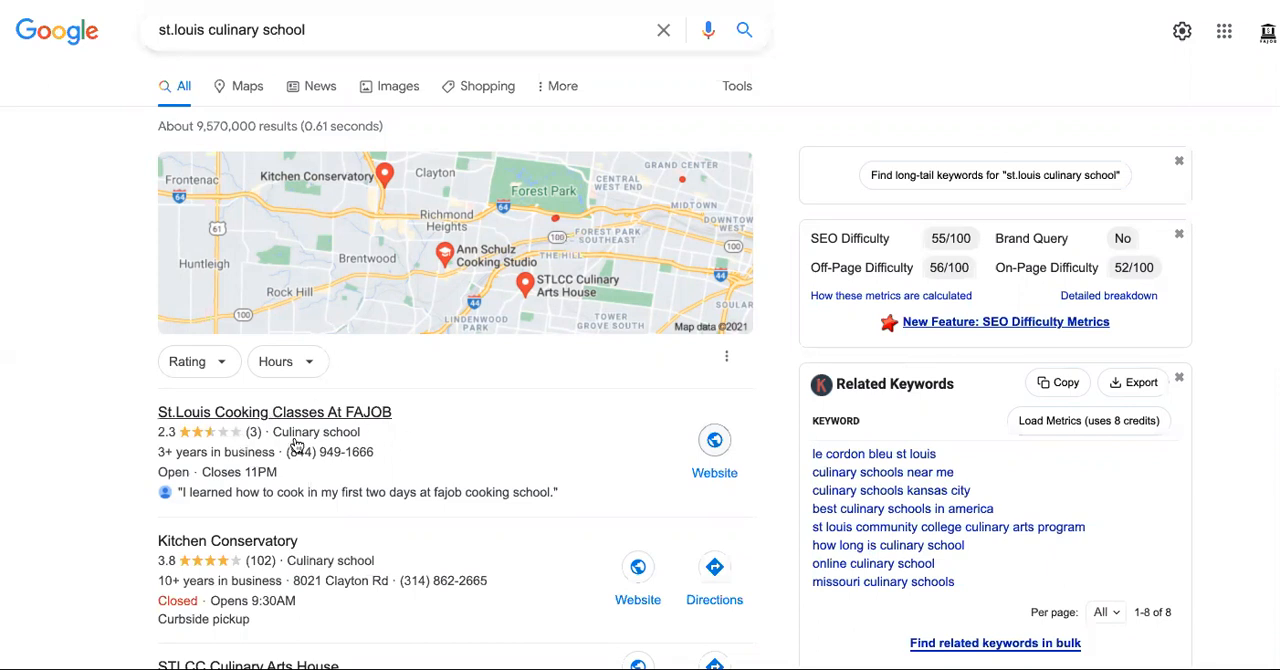
mouse_move(421, 430)
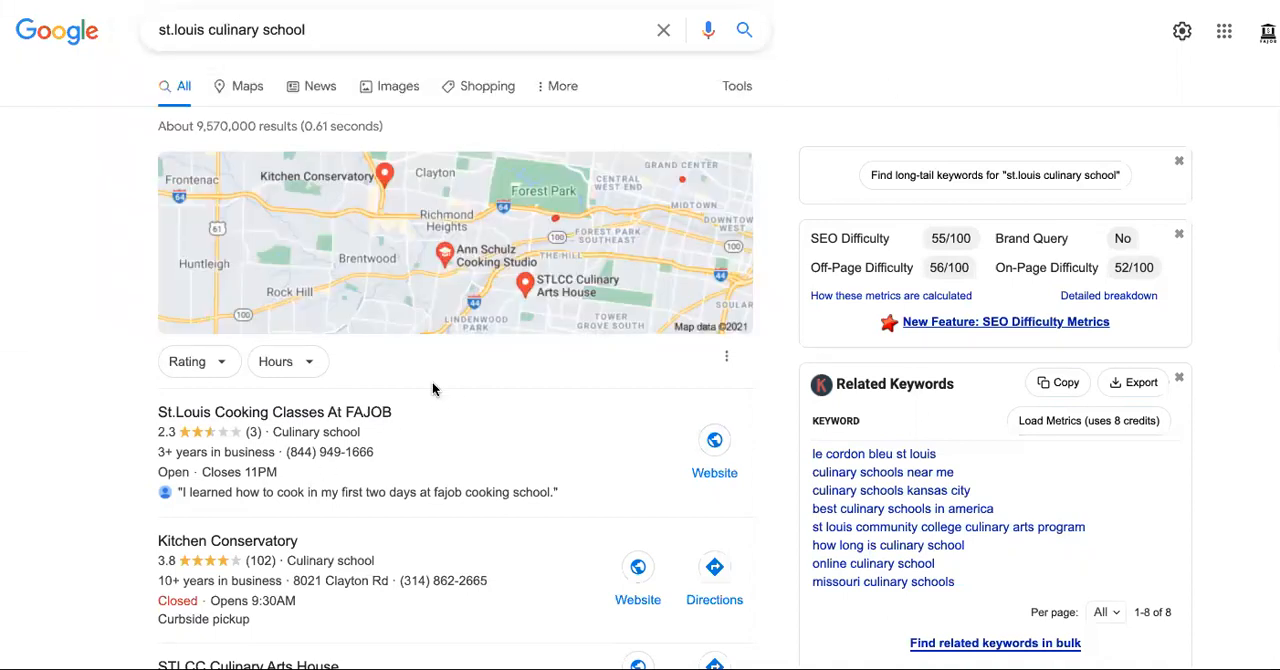
- Search Google for 'high speed internet henderson nv'
text(high speed internet henderson nv)
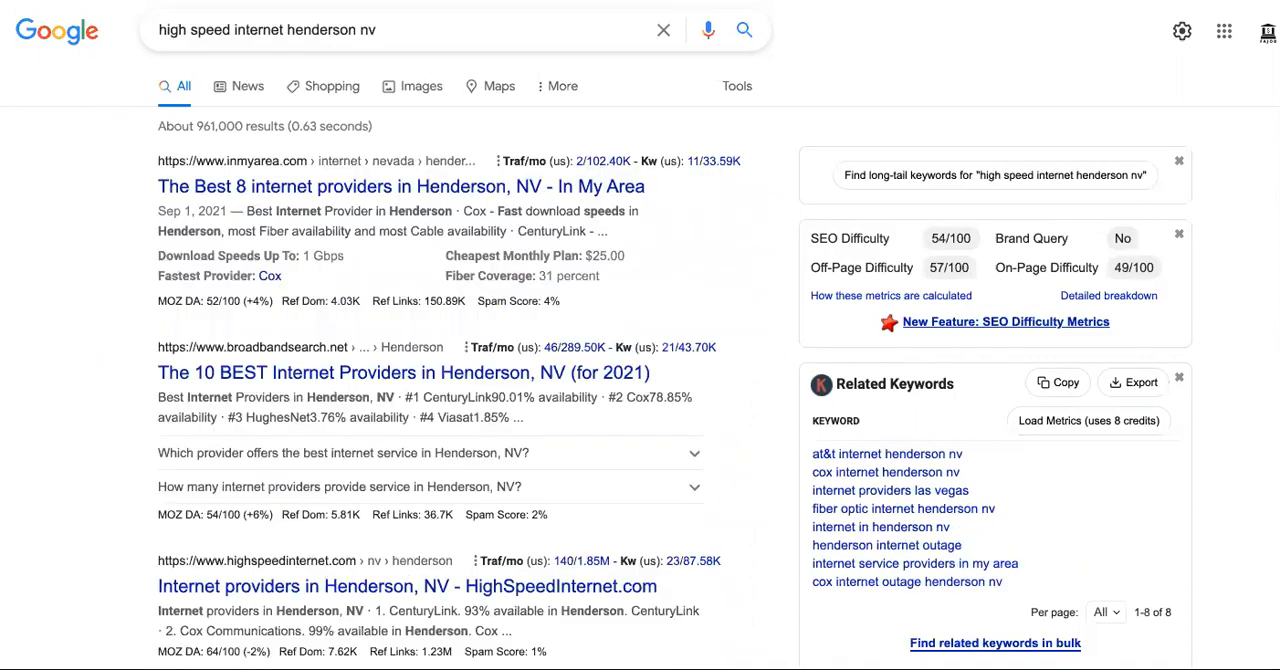
- Search 'denver jet charter' and scroll down to the map of charter listings
scroll(down, 3)
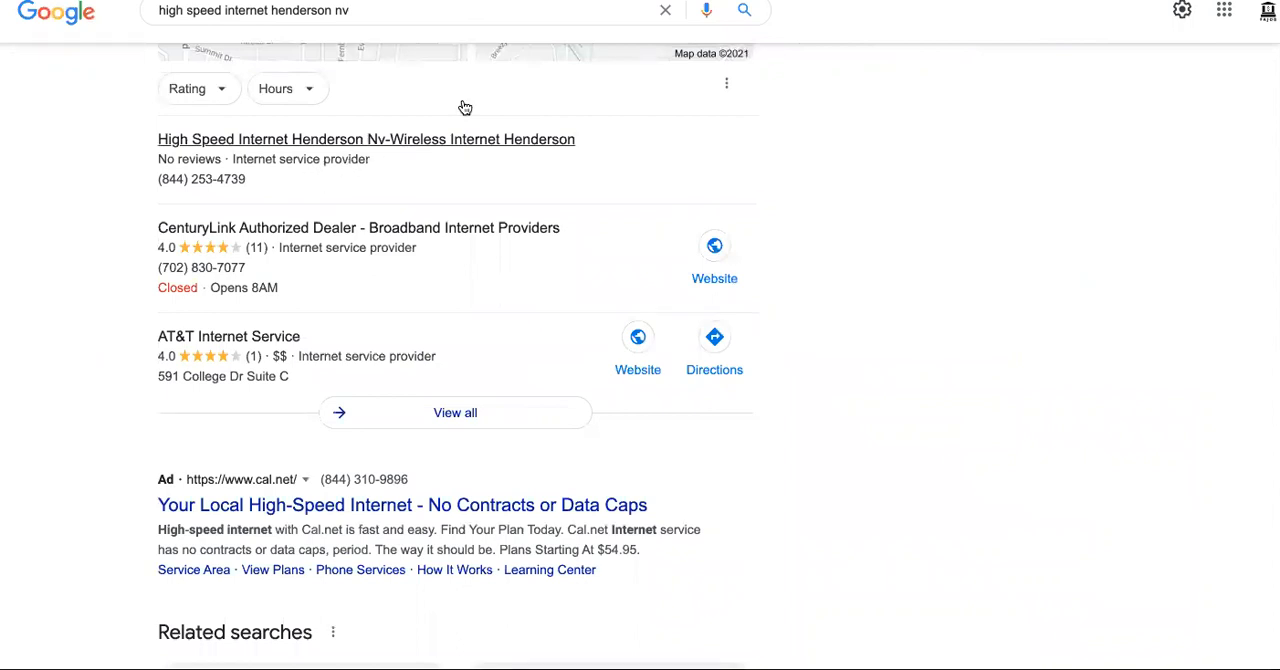
text(denver jet charter)
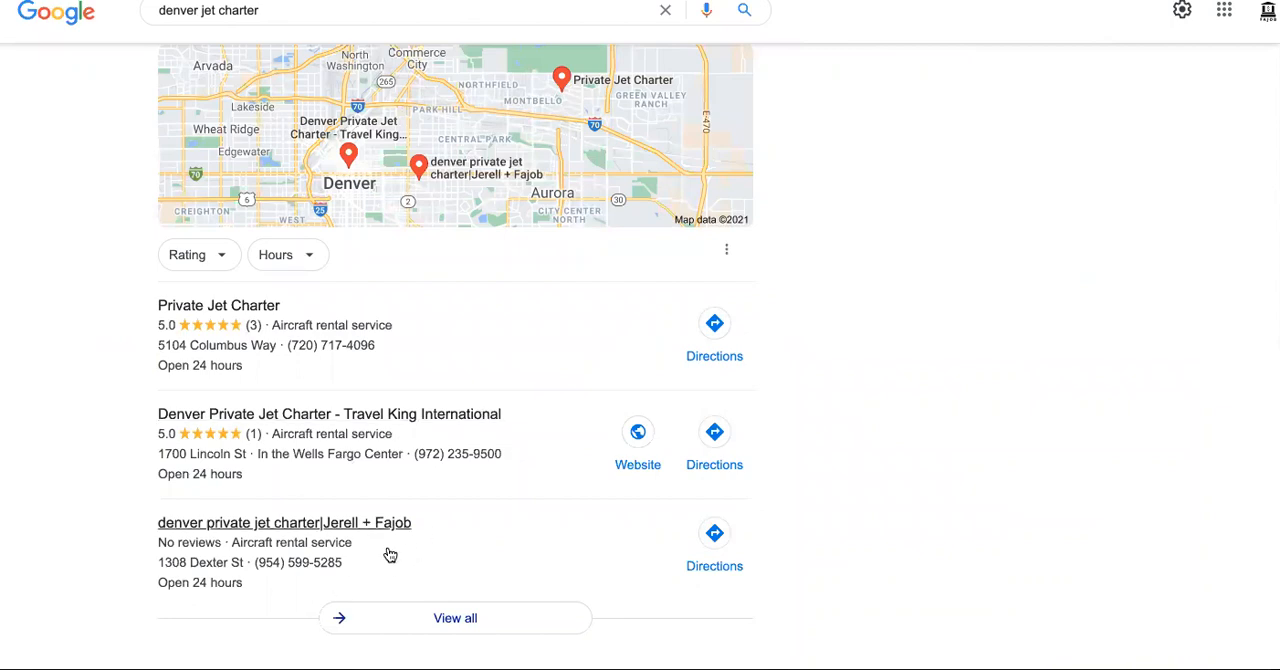
scroll(down, 3)
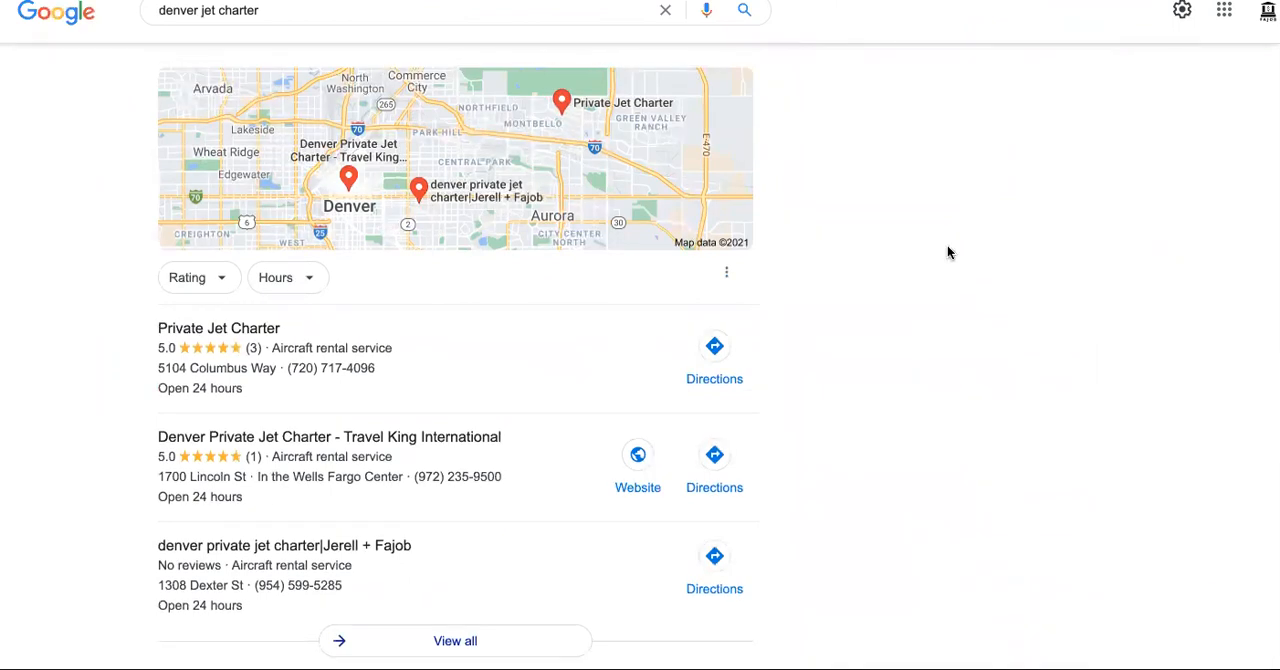
mouse_move(954, 314)
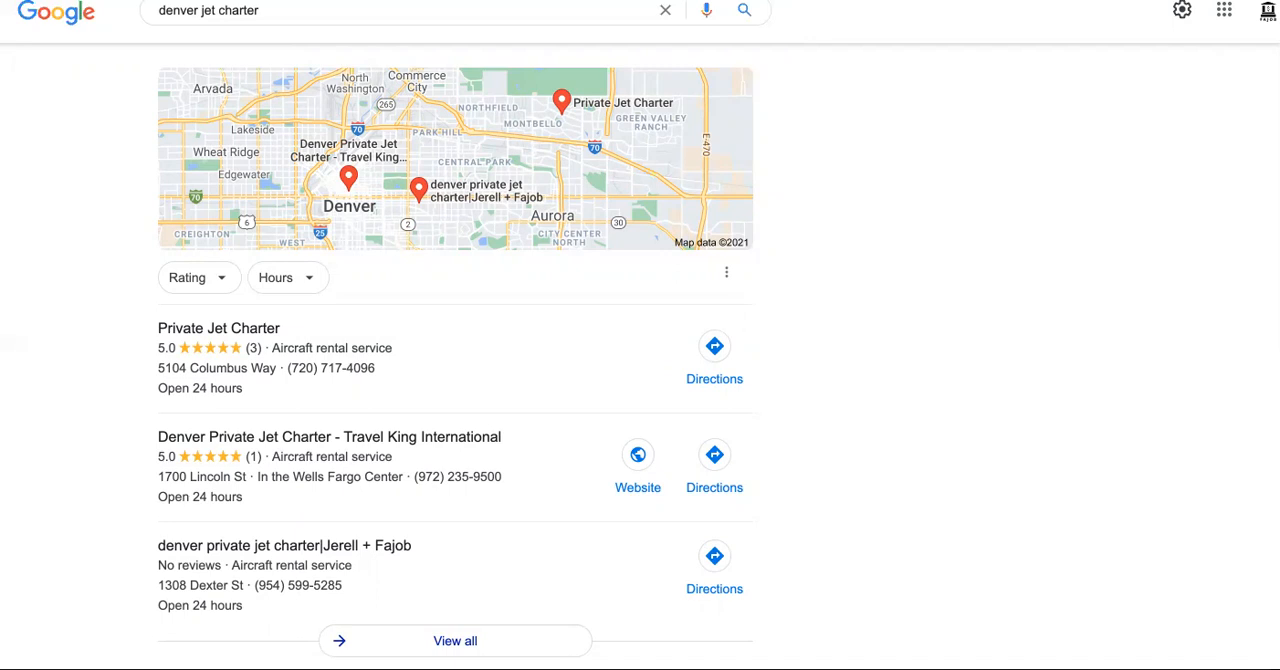
mouse_move(968, 152)
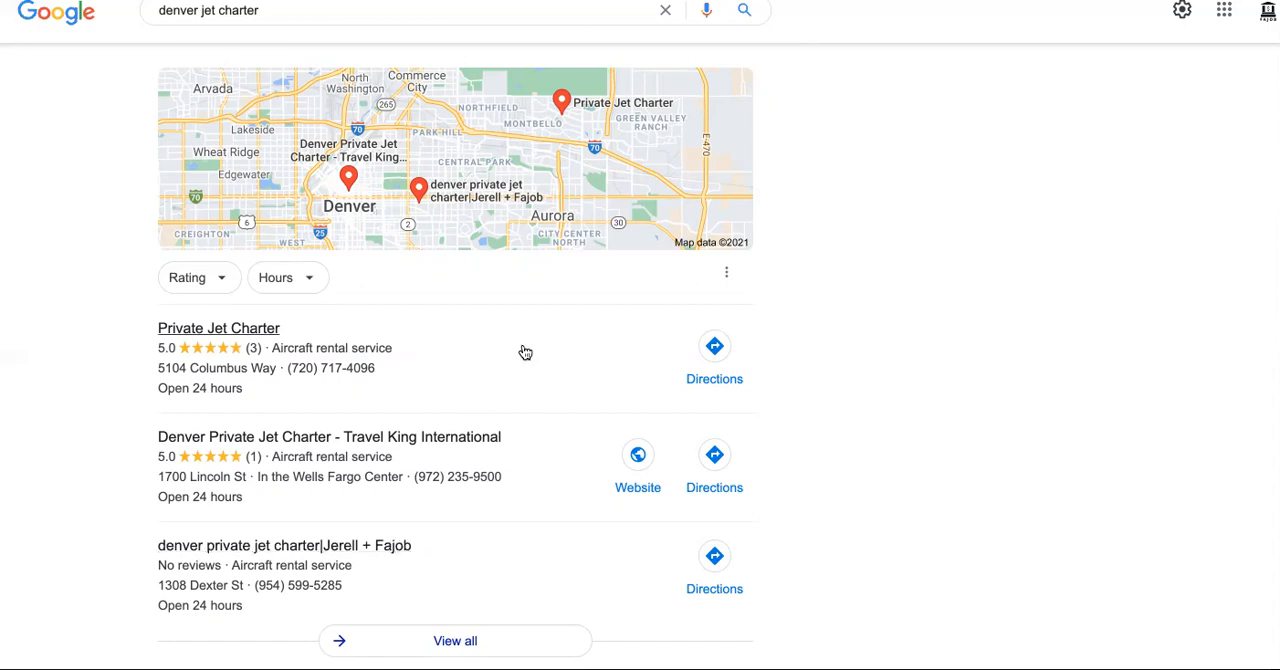
mouse_move(903, 230)
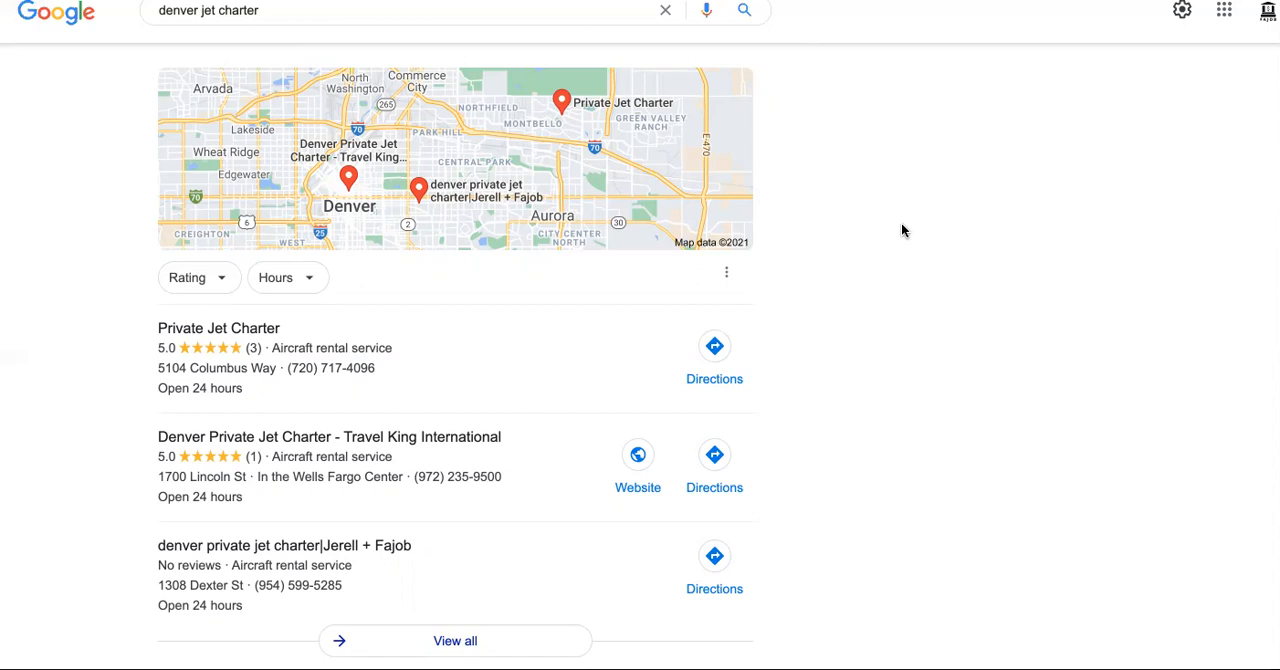
mouse_move(1138, 99)
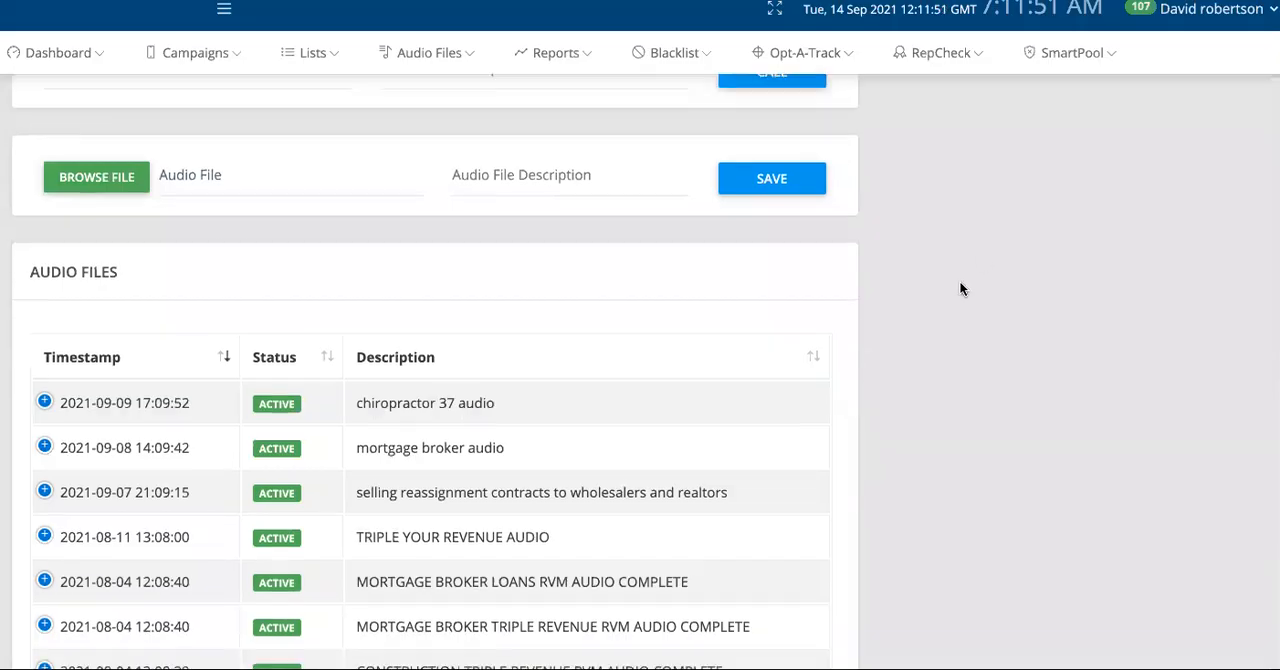
scroll(down, 3)
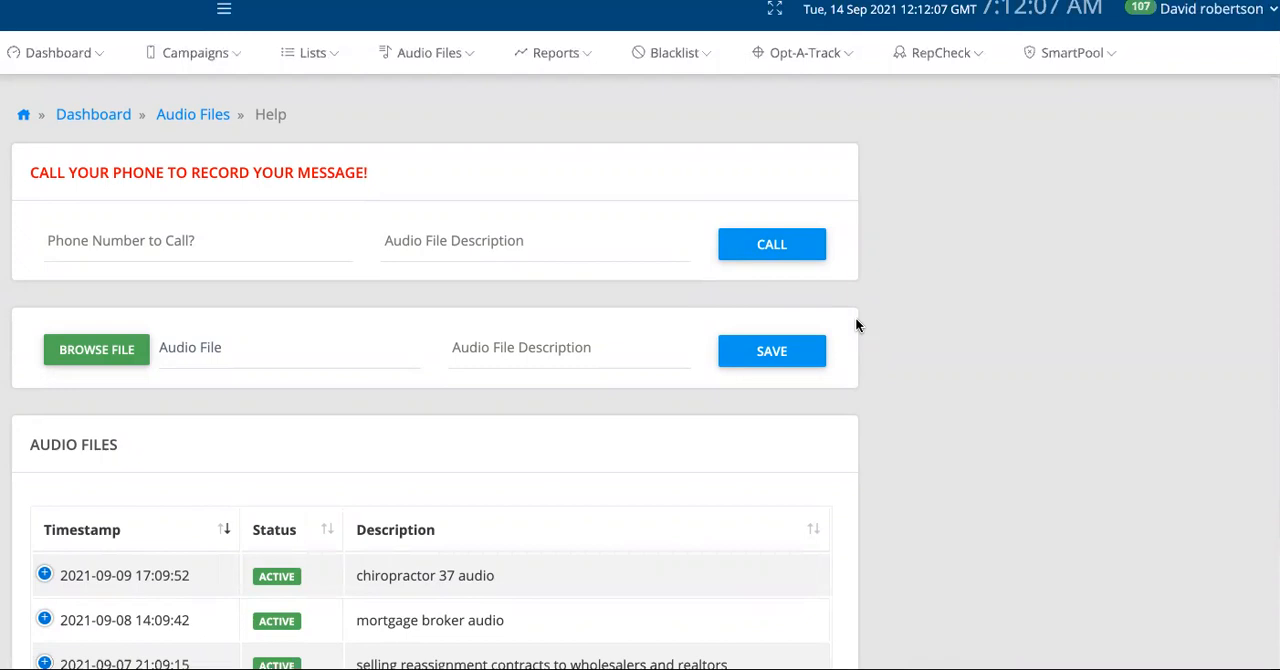
mouse_move(576, 318)
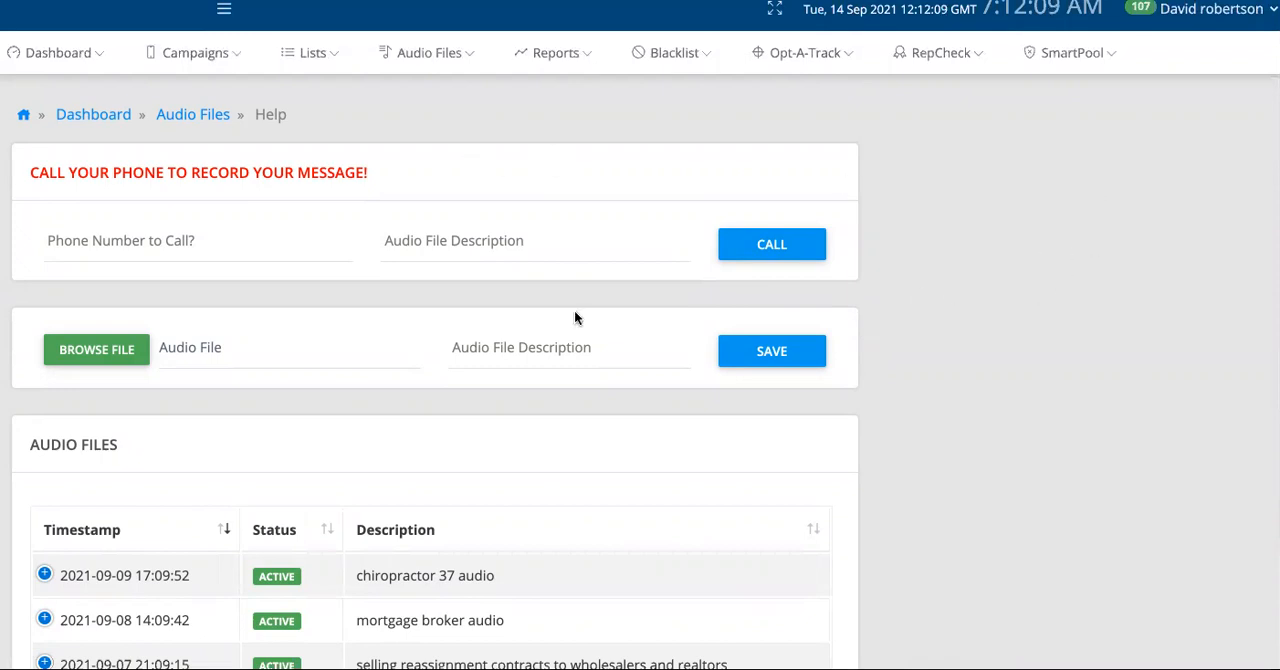
scroll(down, 3)
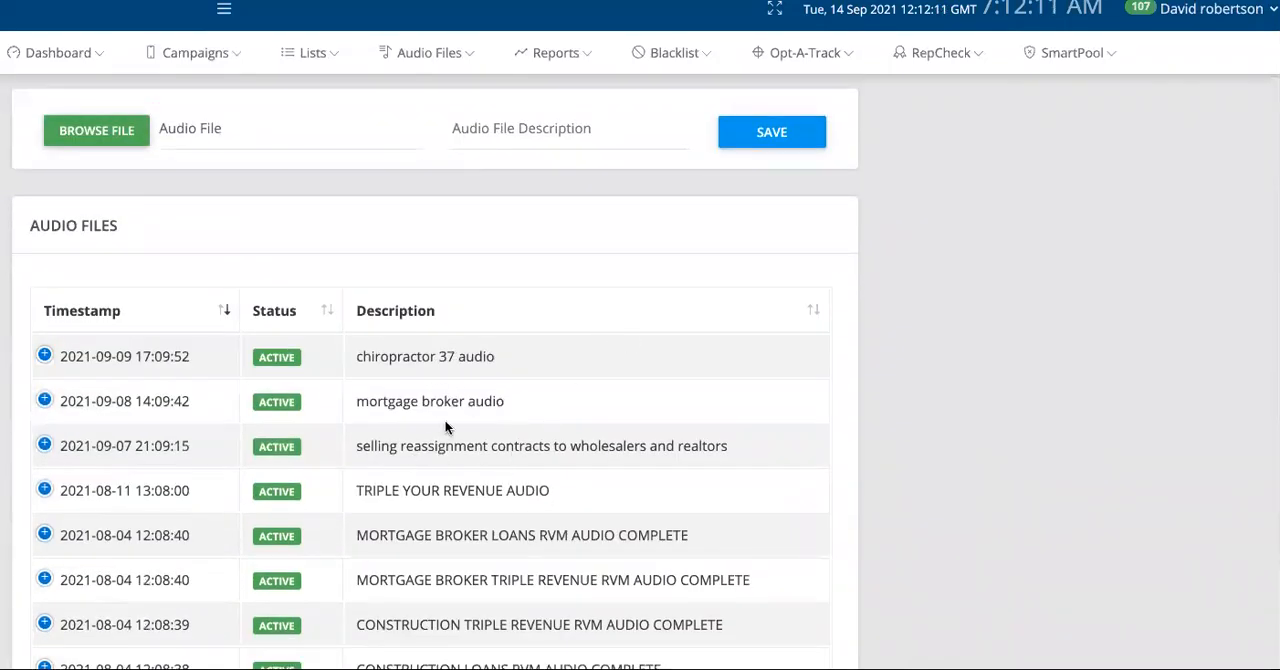
scroll(down, 3)
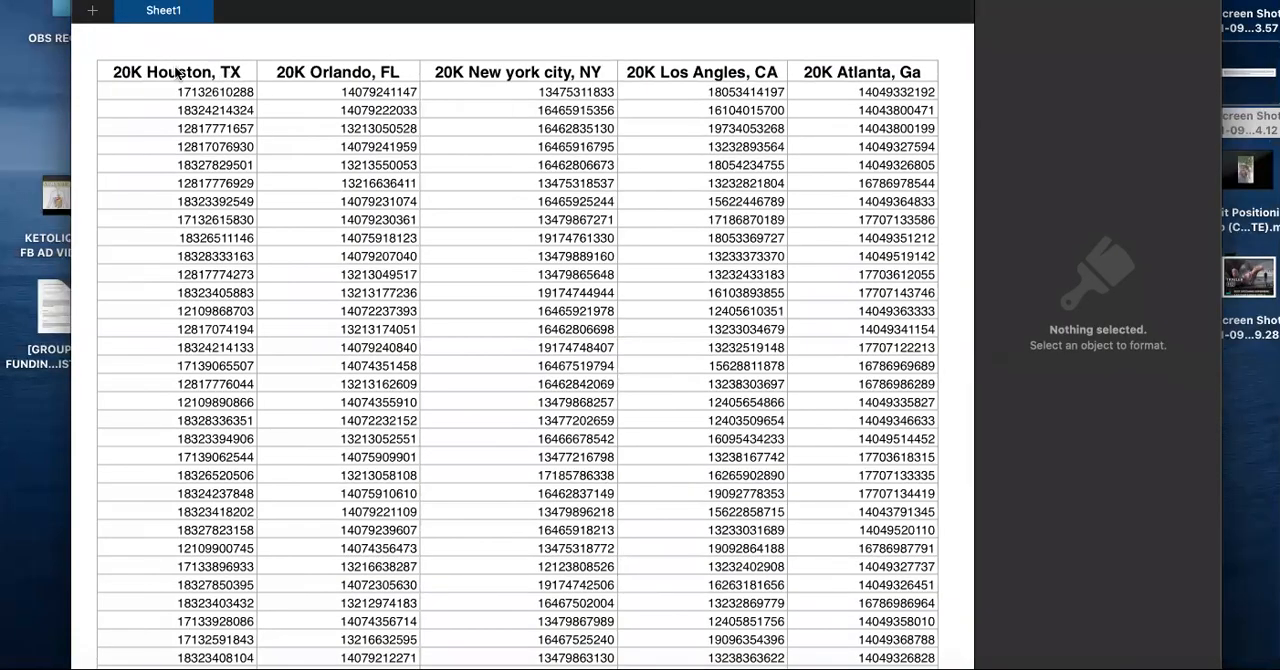
mouse_move(510, 81)
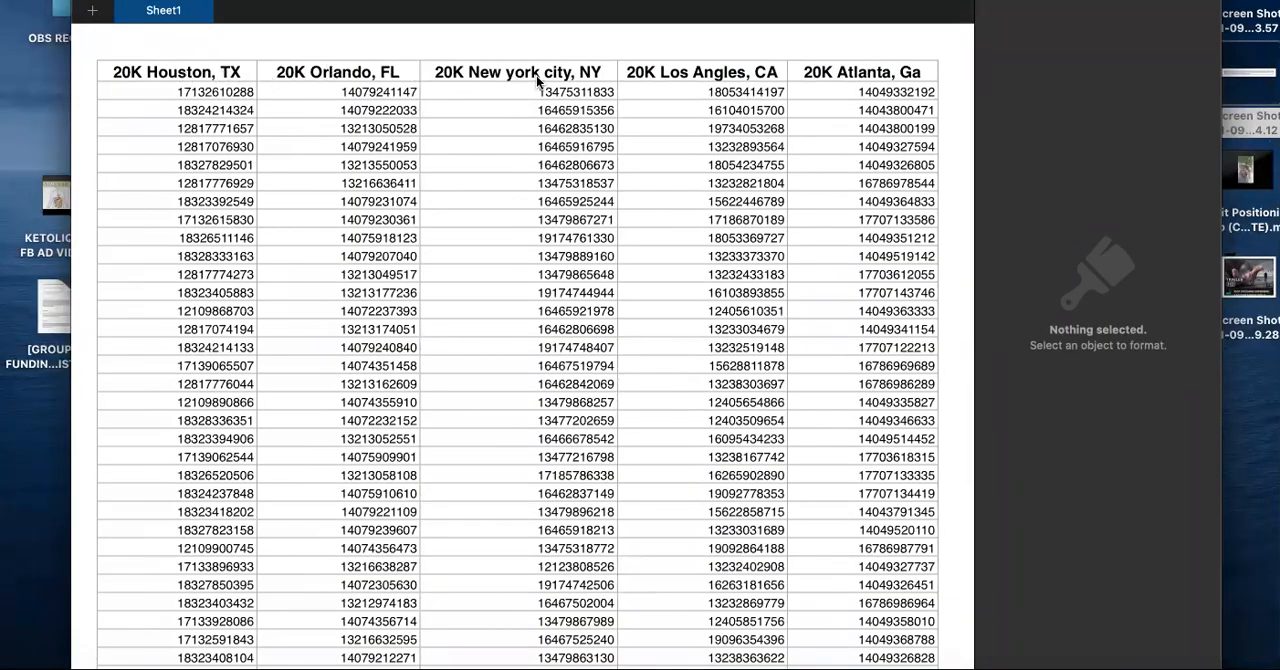
mouse_move(854, 95)
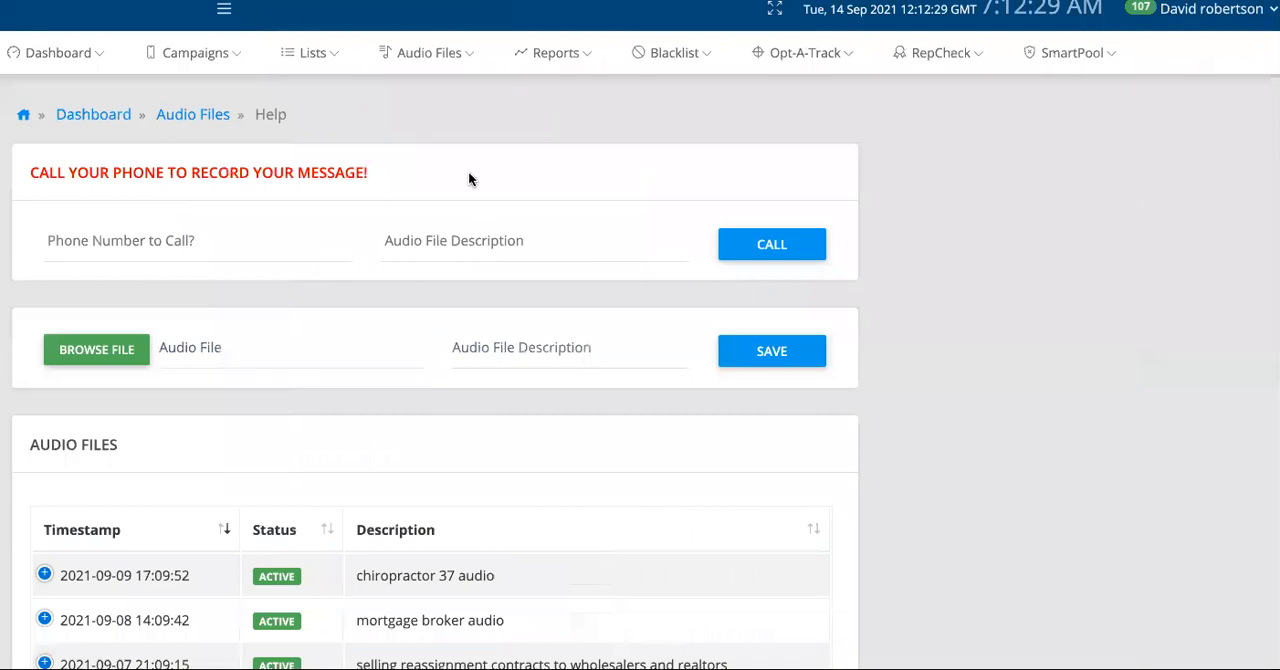
mouse_move(565, 28)
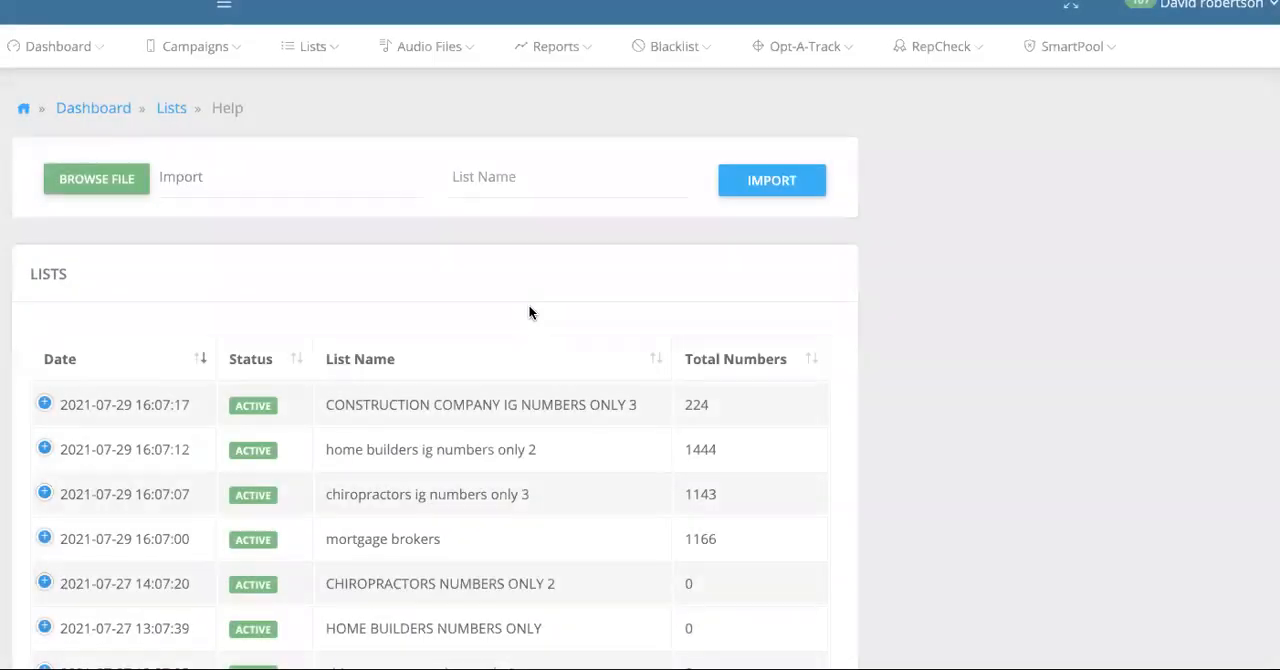
- Scroll down the Lists page to view the contact lists and their total numbers
scroll(down, 3)
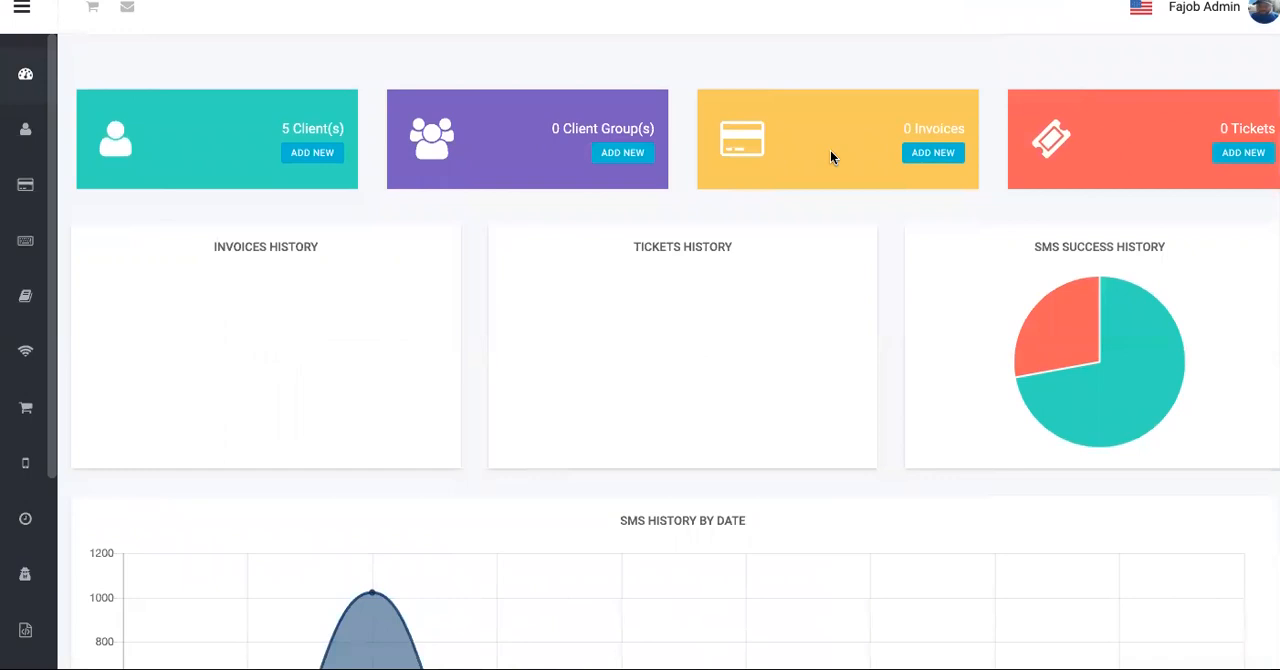
- Expand the sidebar and scroll through sections like Bulk SMS, Recurring SMS and SMS Templates
click(24, 13)
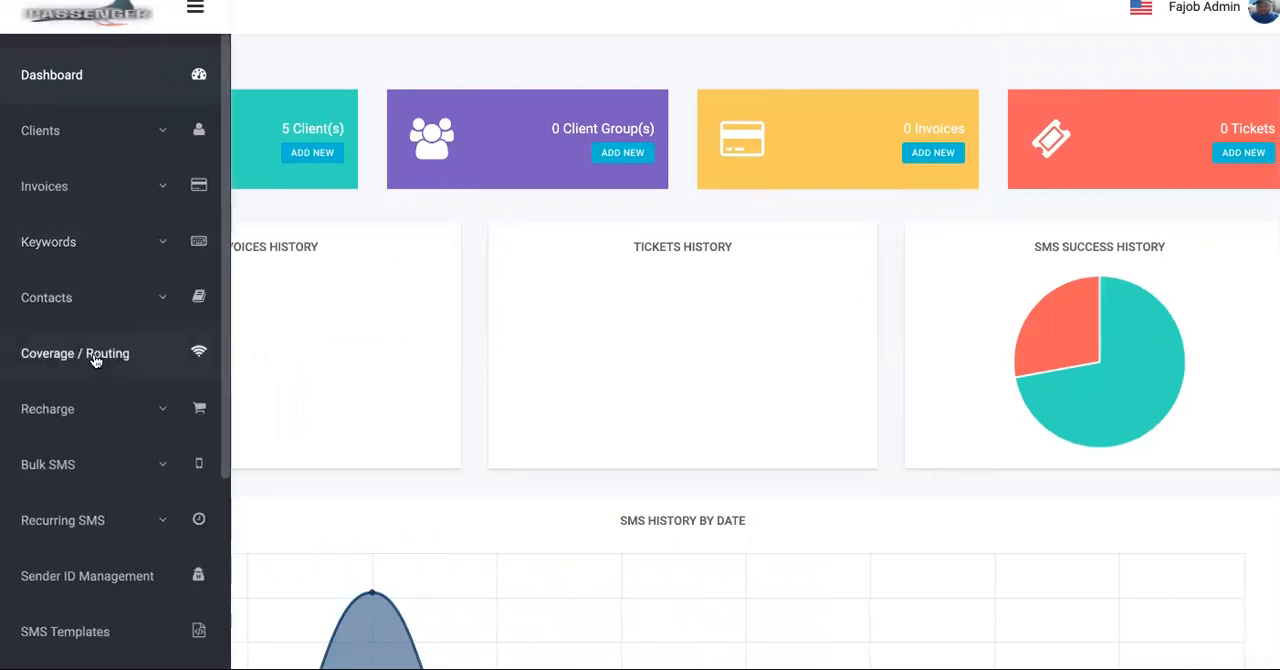
scroll(down, 3)
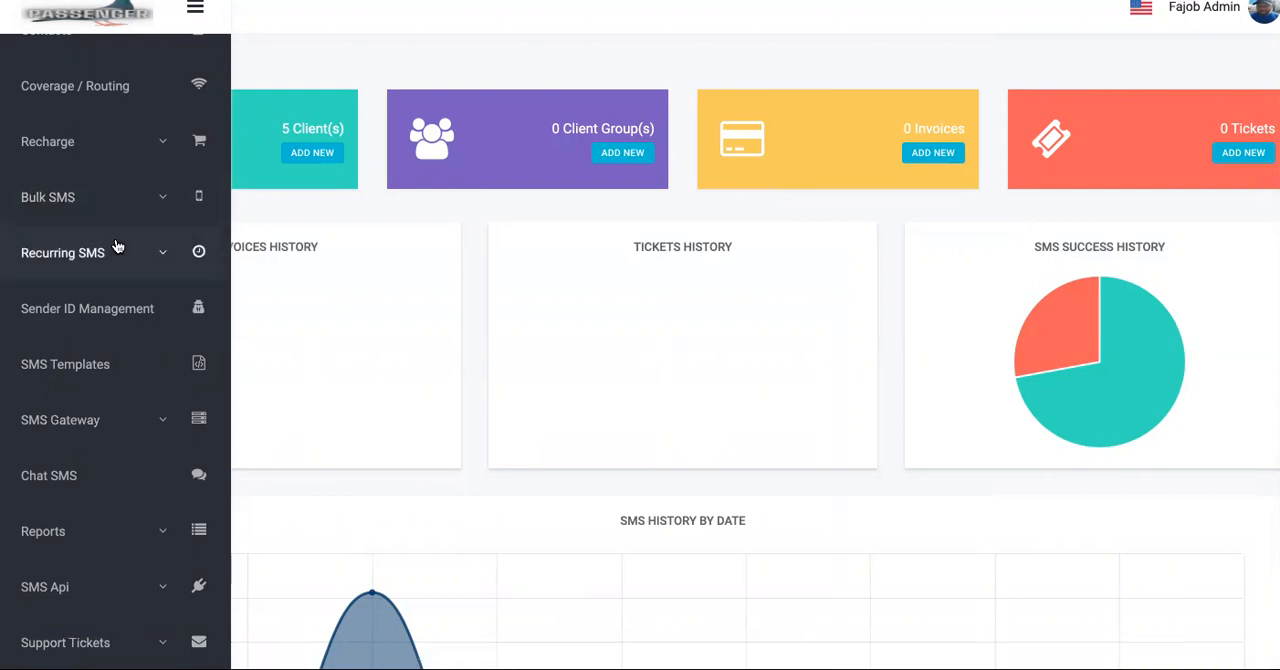
mouse_move(92, 337)
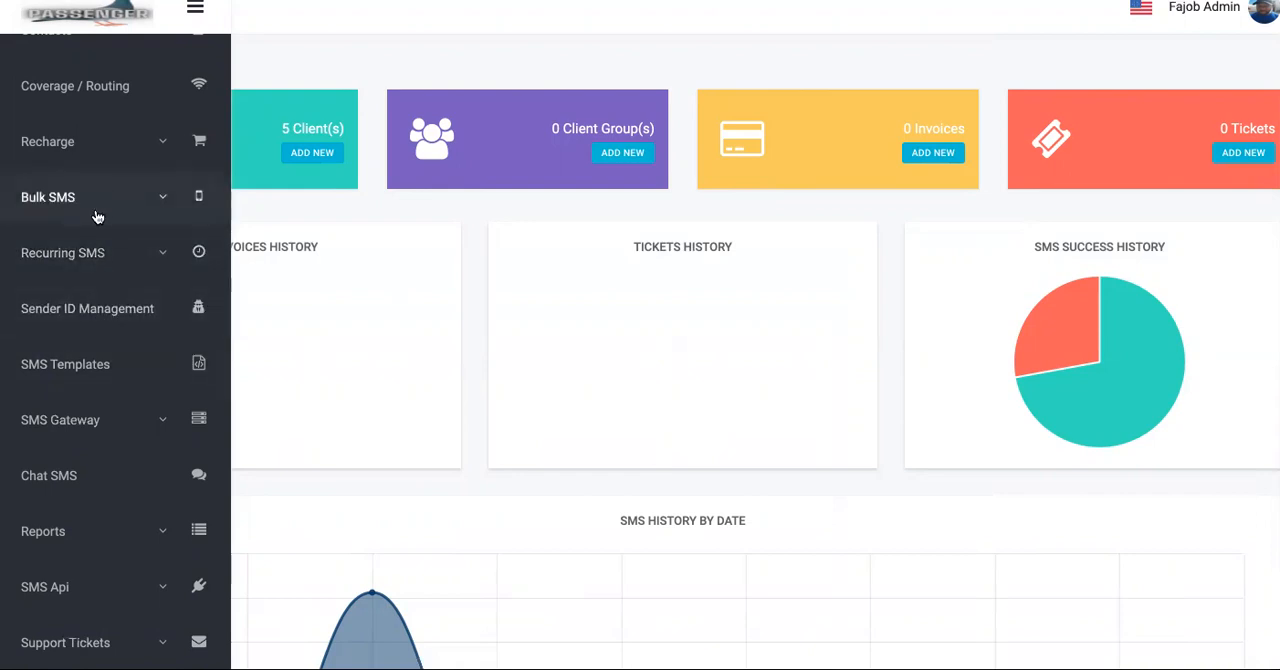
mouse_move(88, 273)
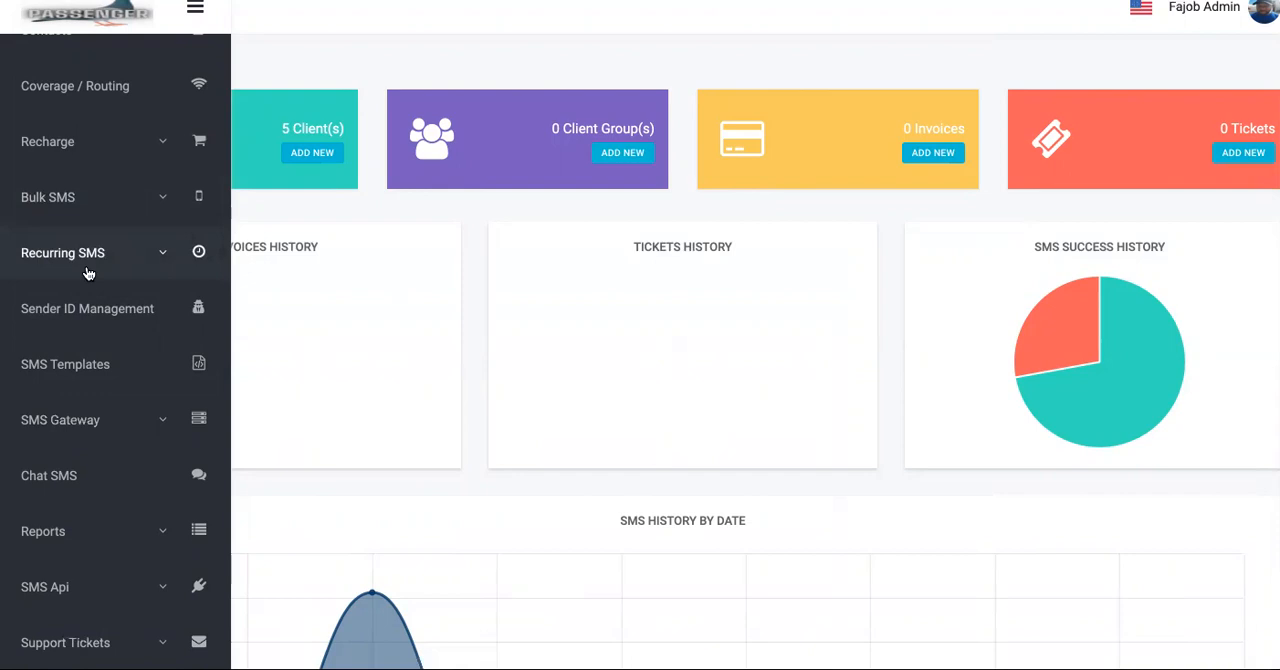
mouse_move(100, 374)
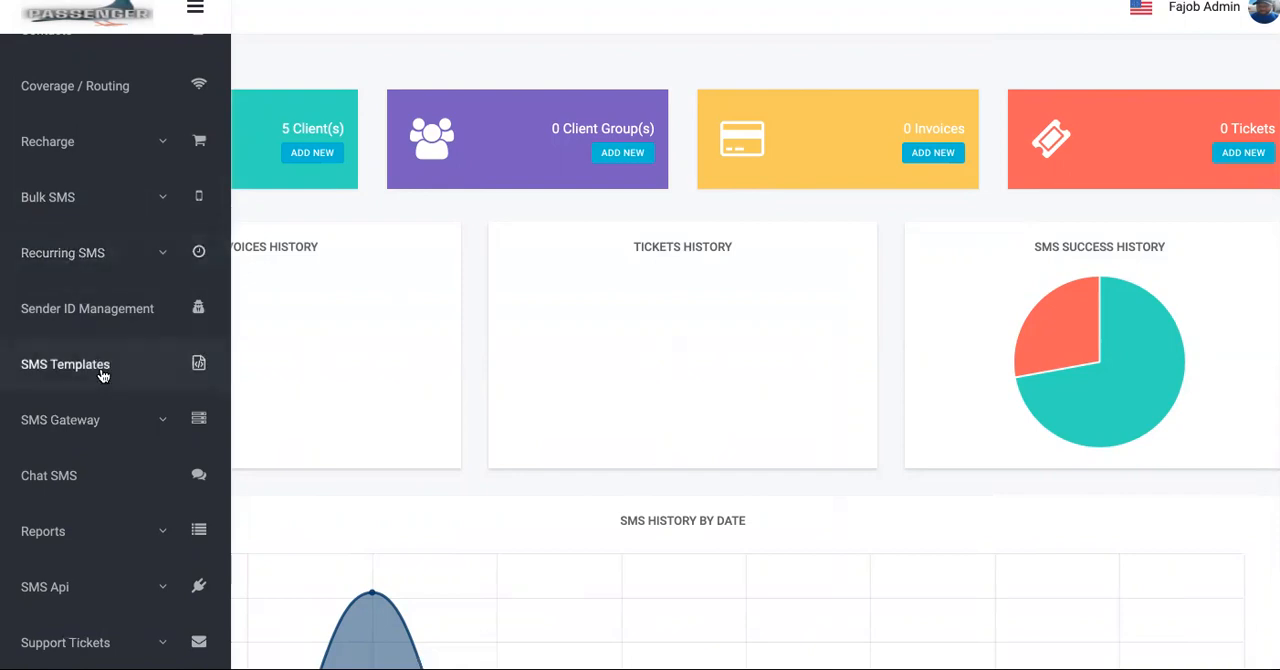
mouse_move(96, 420)
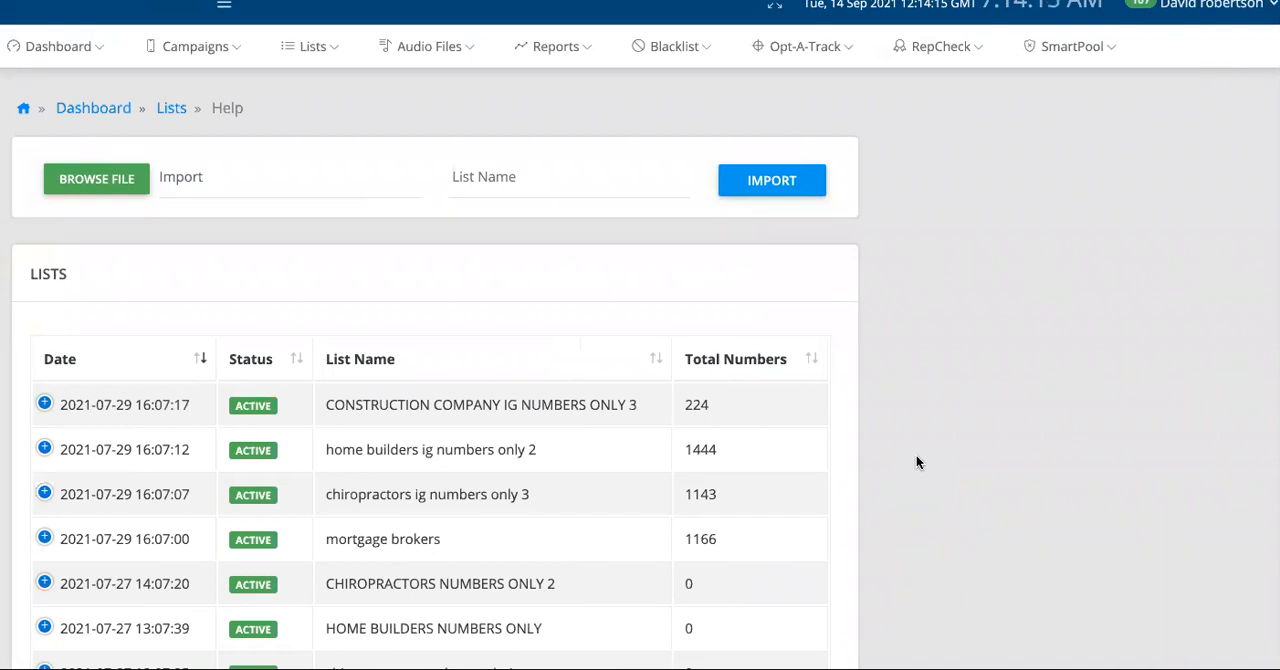
mouse_move(1093, 214)
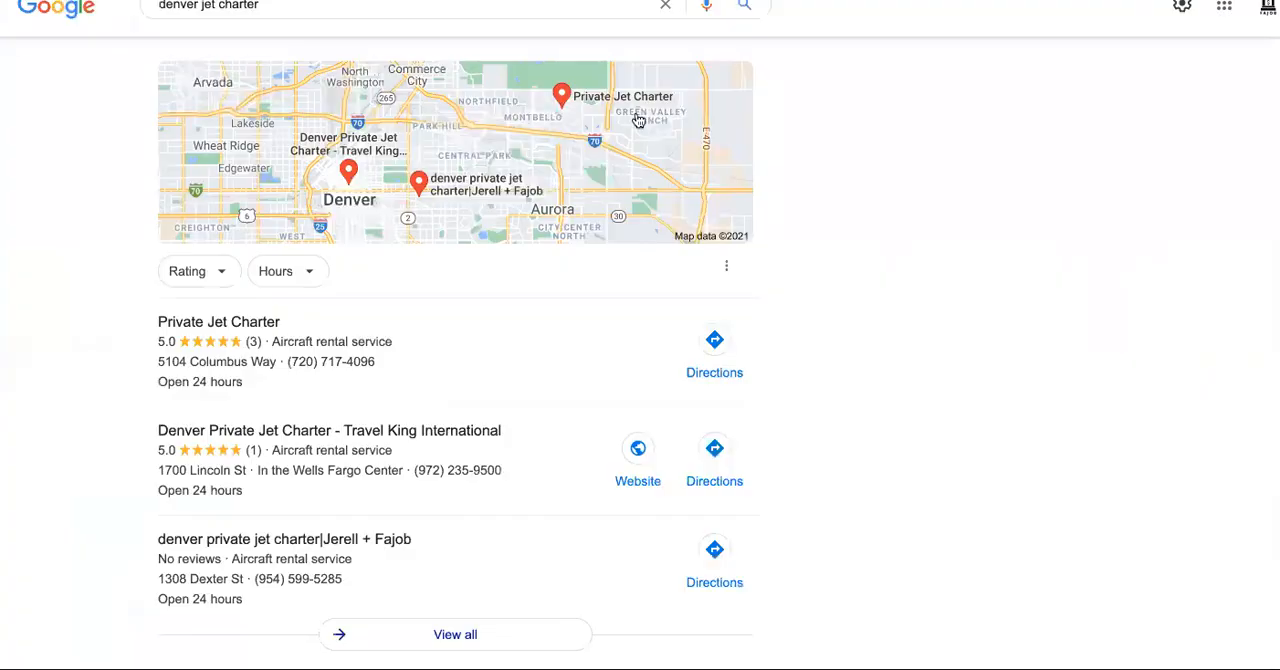
scroll(down, 3)
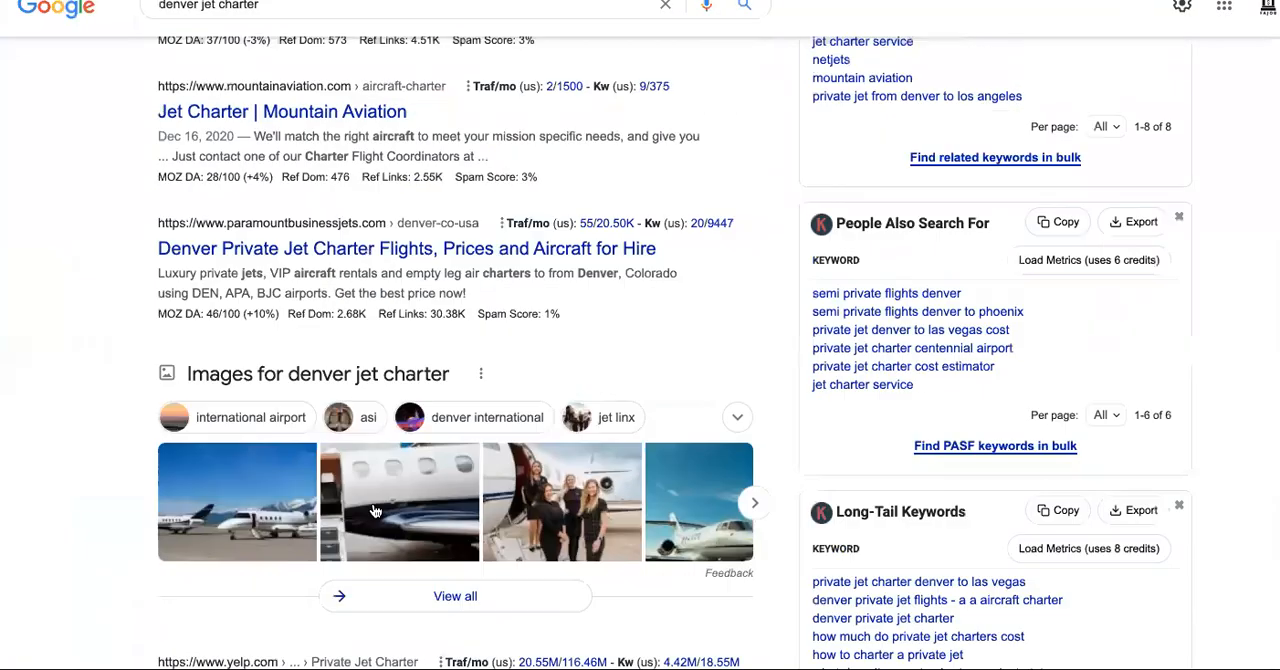
scroll(down, 3)
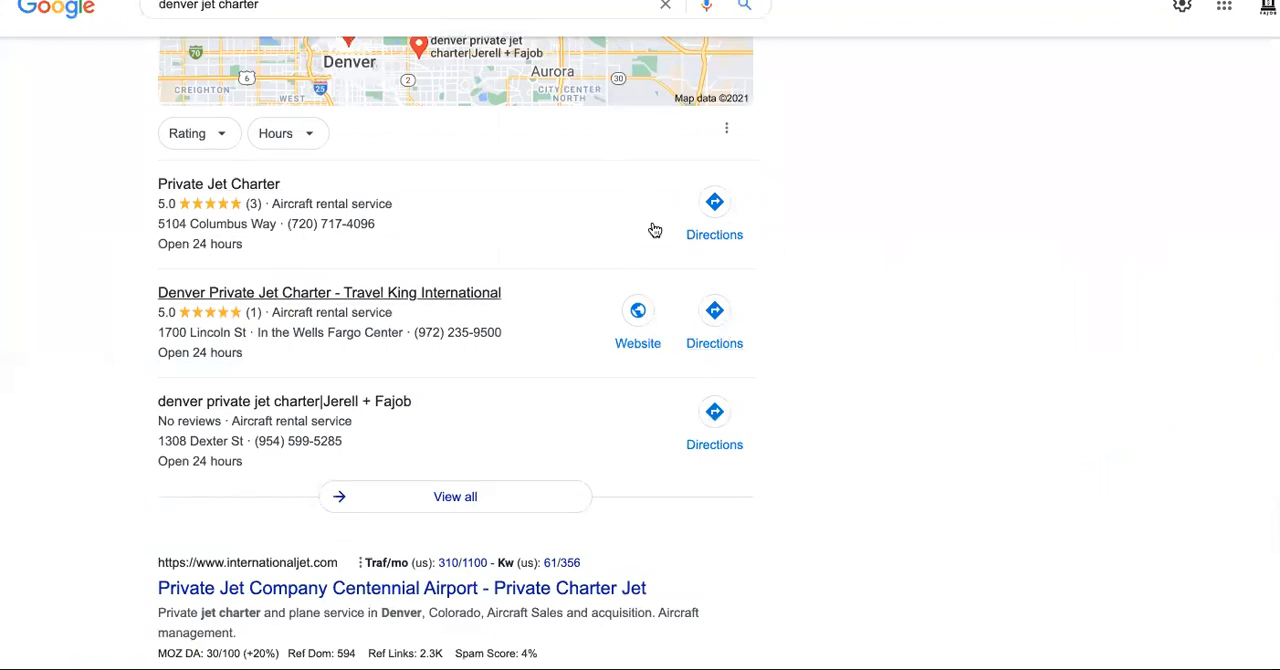
mouse_move(802, 270)
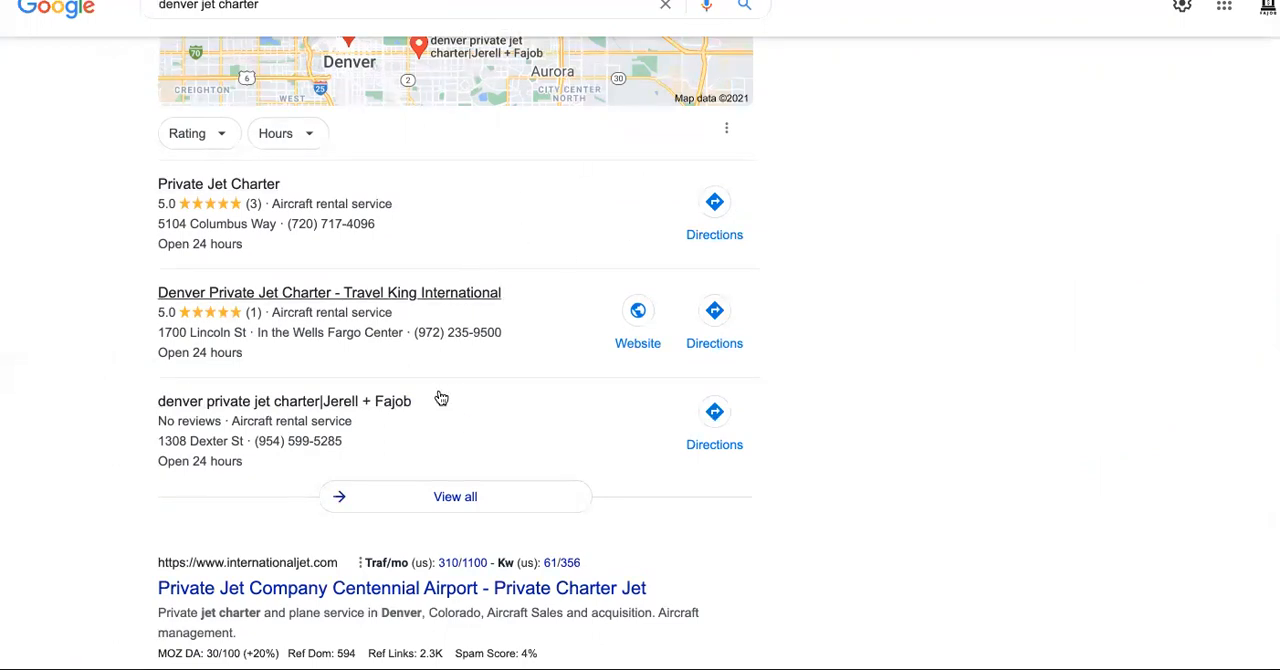
mouse_move(876, 249)
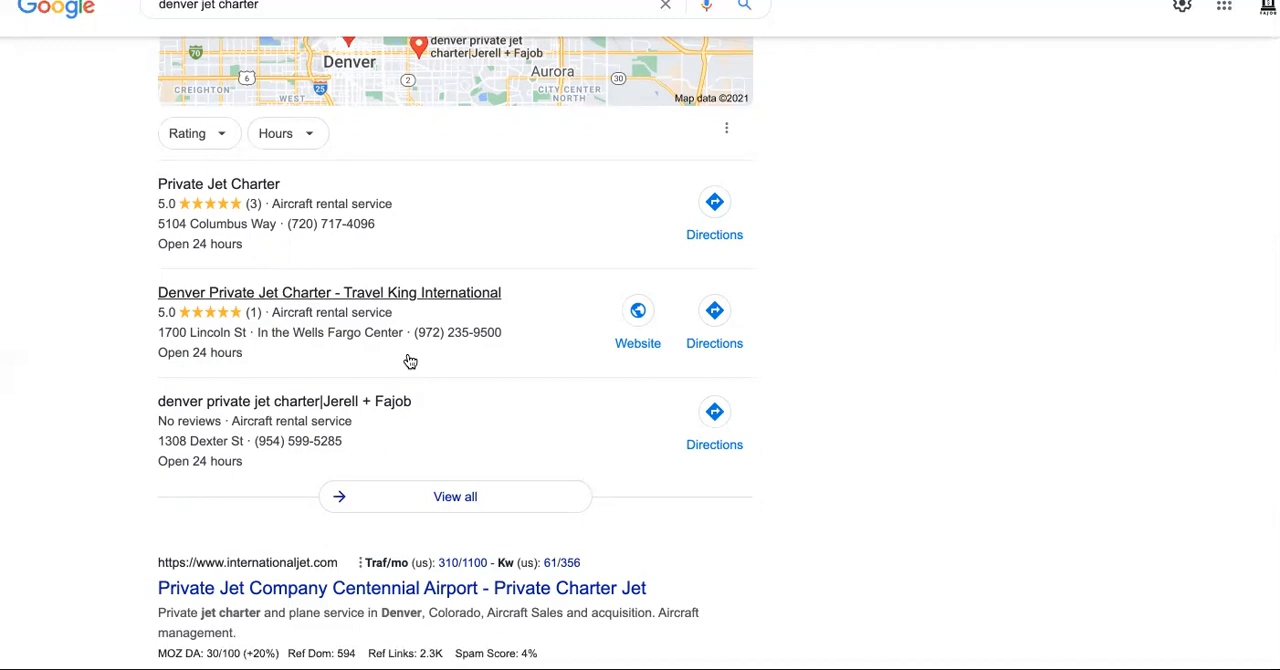
mouse_move(529, 314)
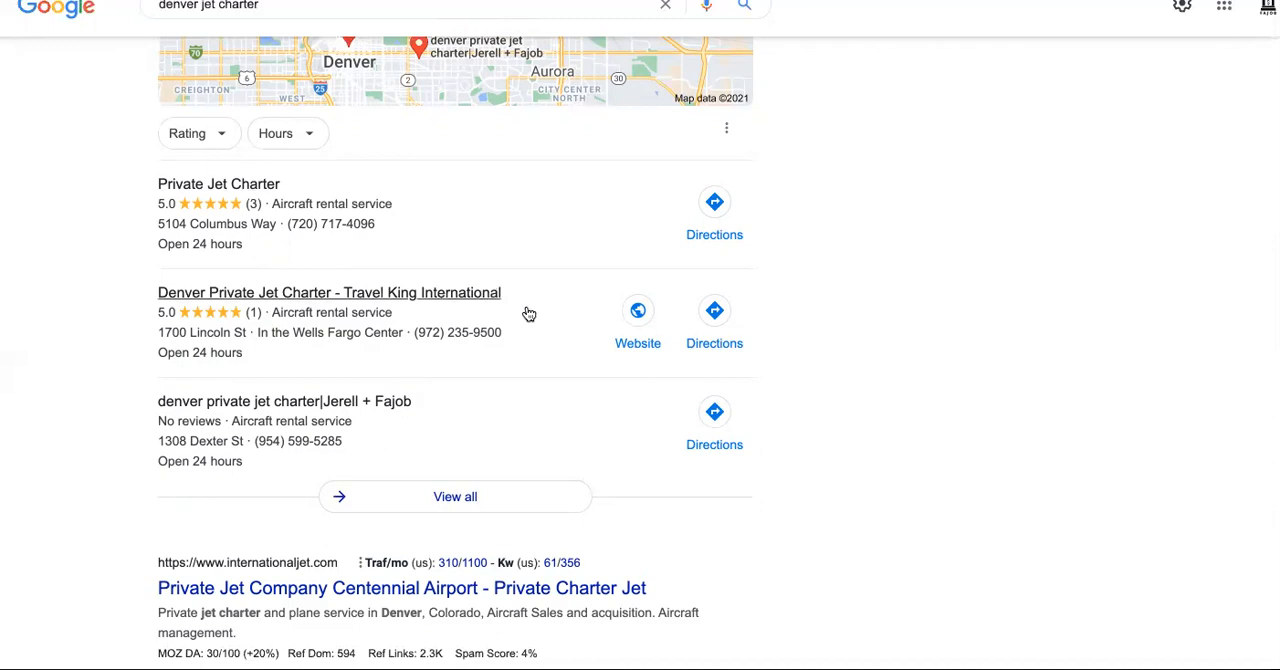
mouse_move(536, 336)
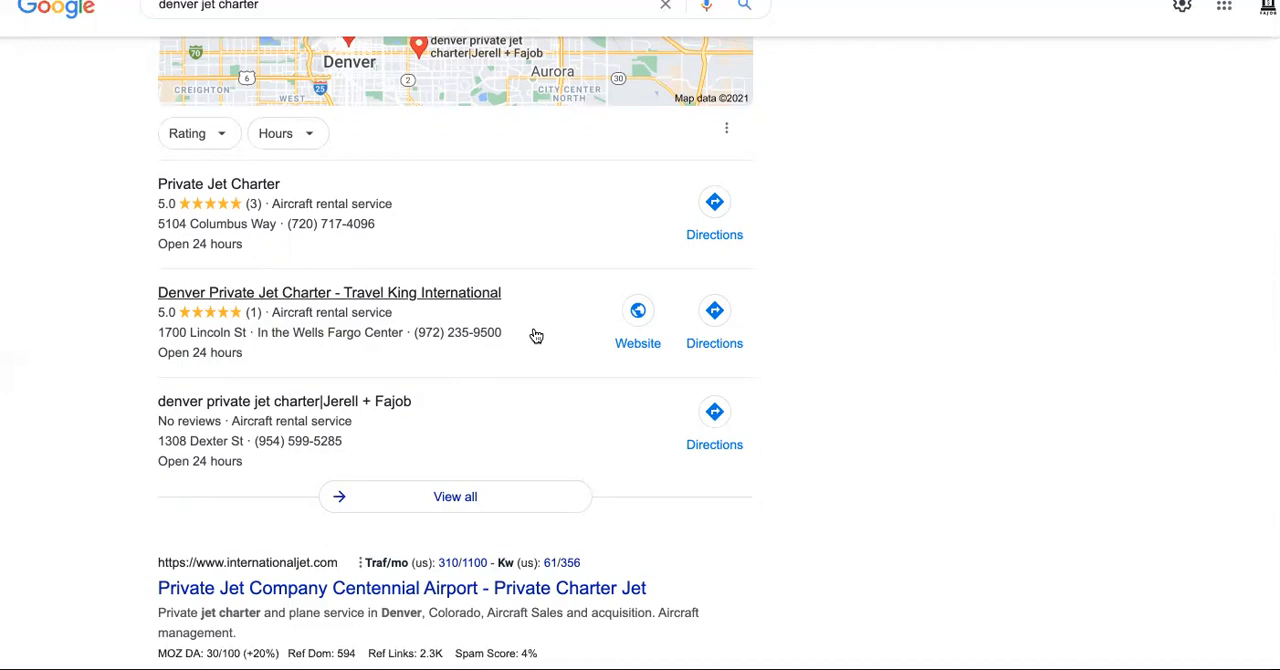
mouse_move(498, 352)
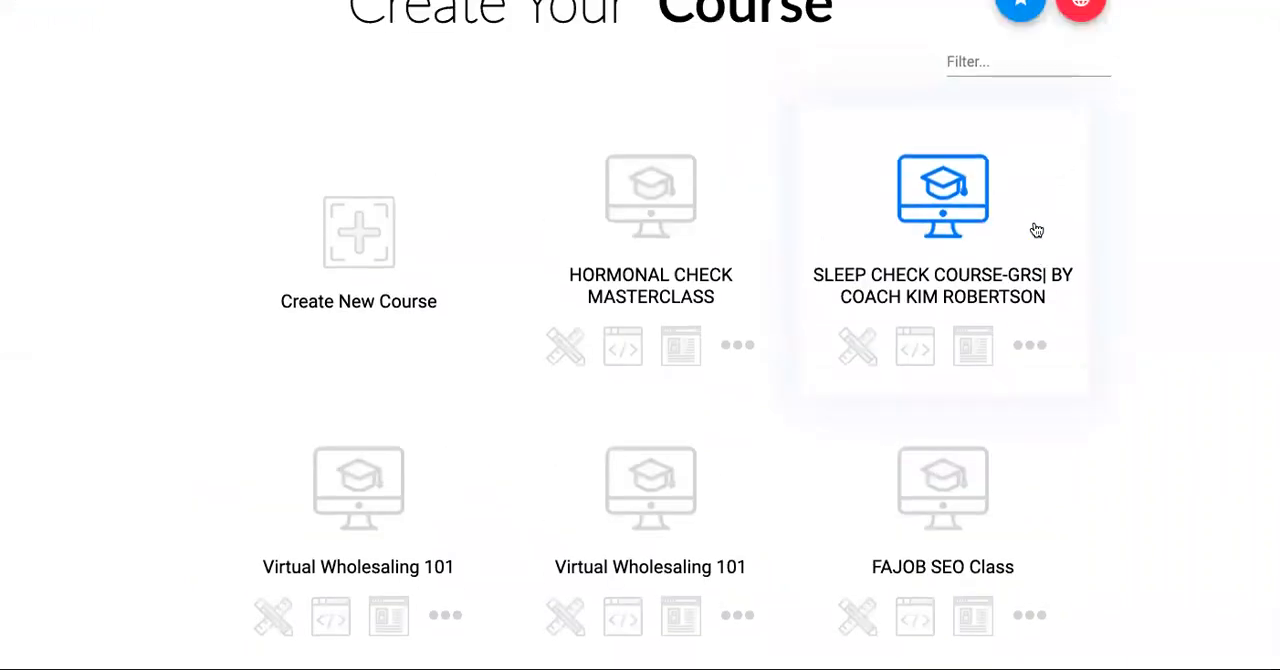
scroll(down, 3)
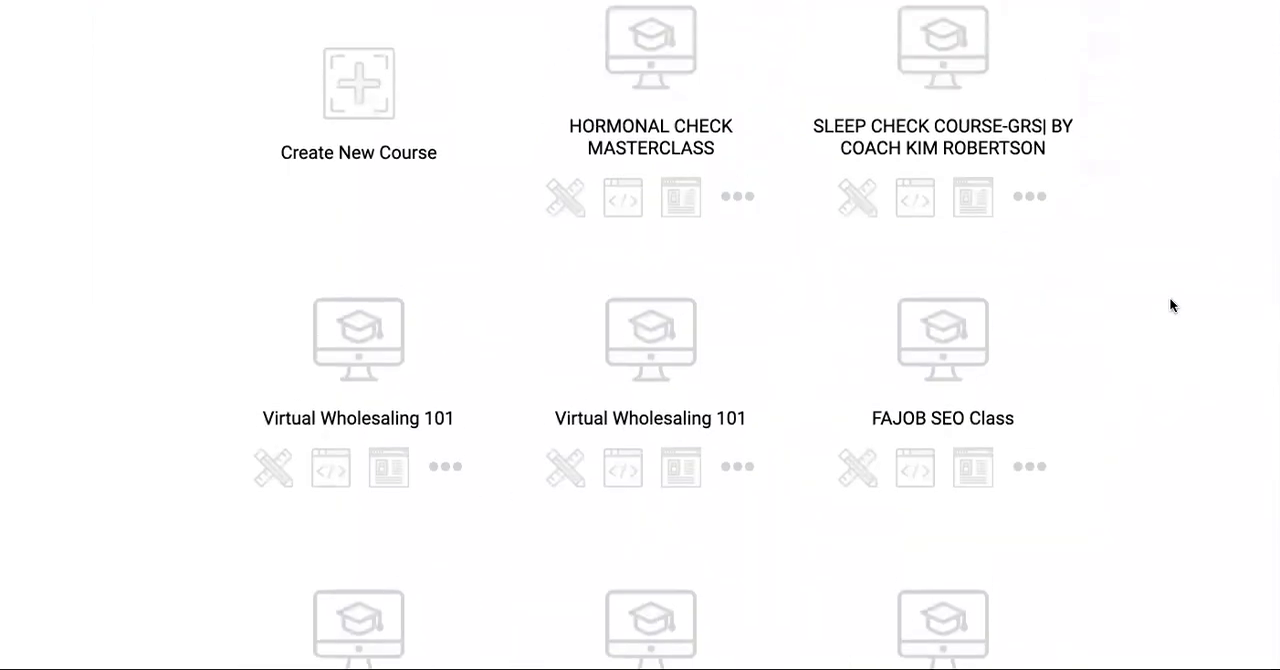
scroll(down, 3)
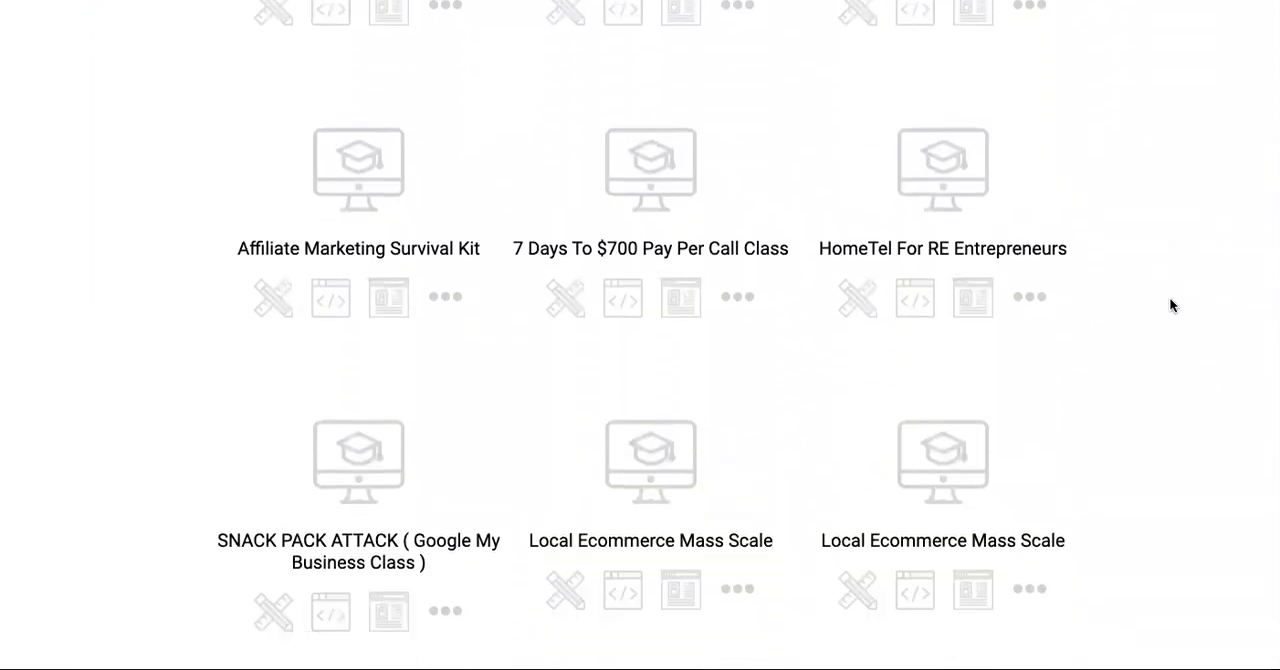
scroll(down, 3)
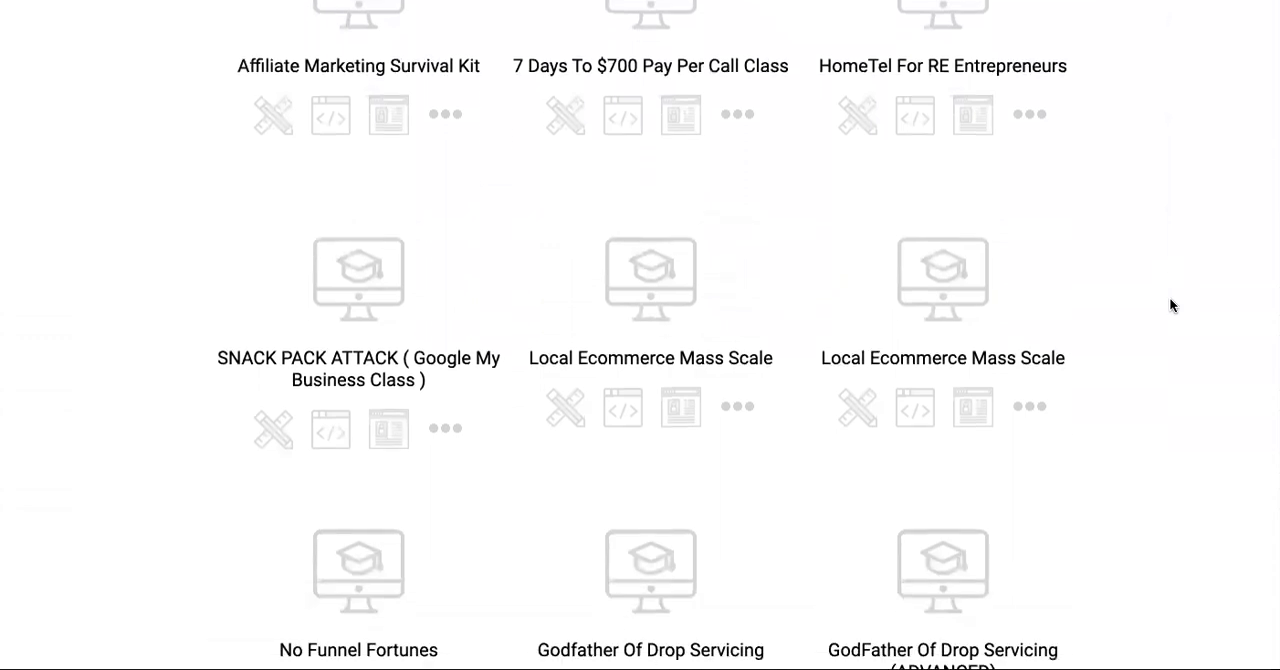
scroll(up, 3)
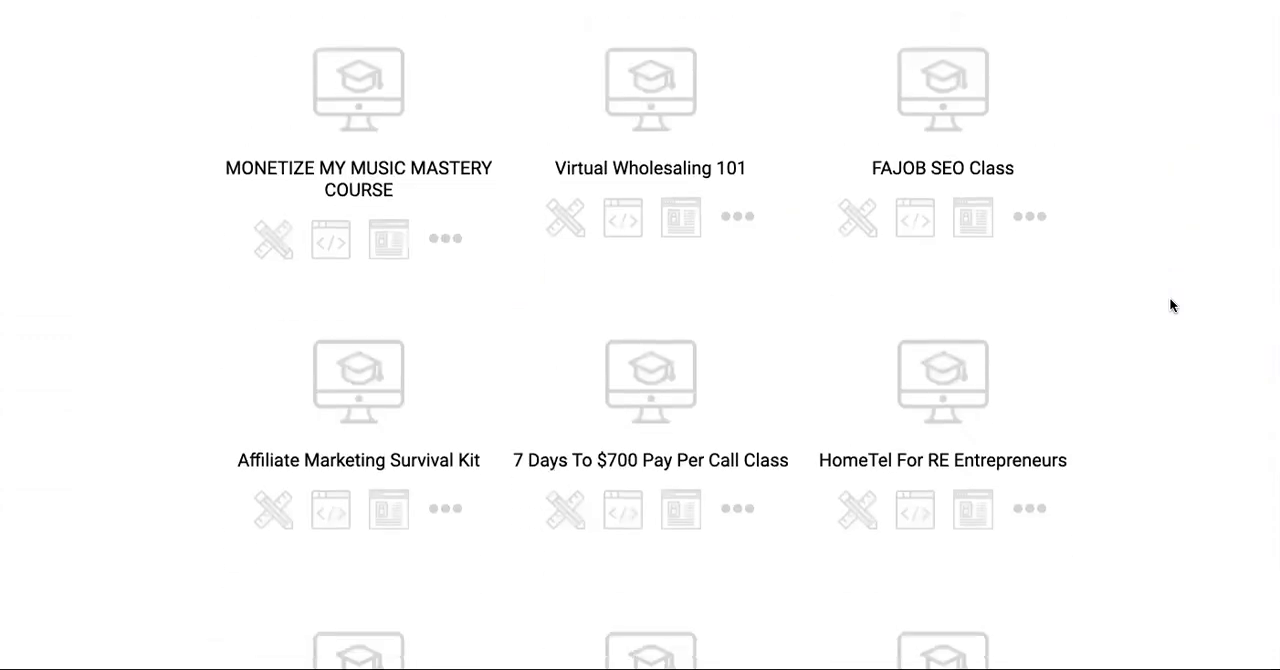
scroll(down, 3)
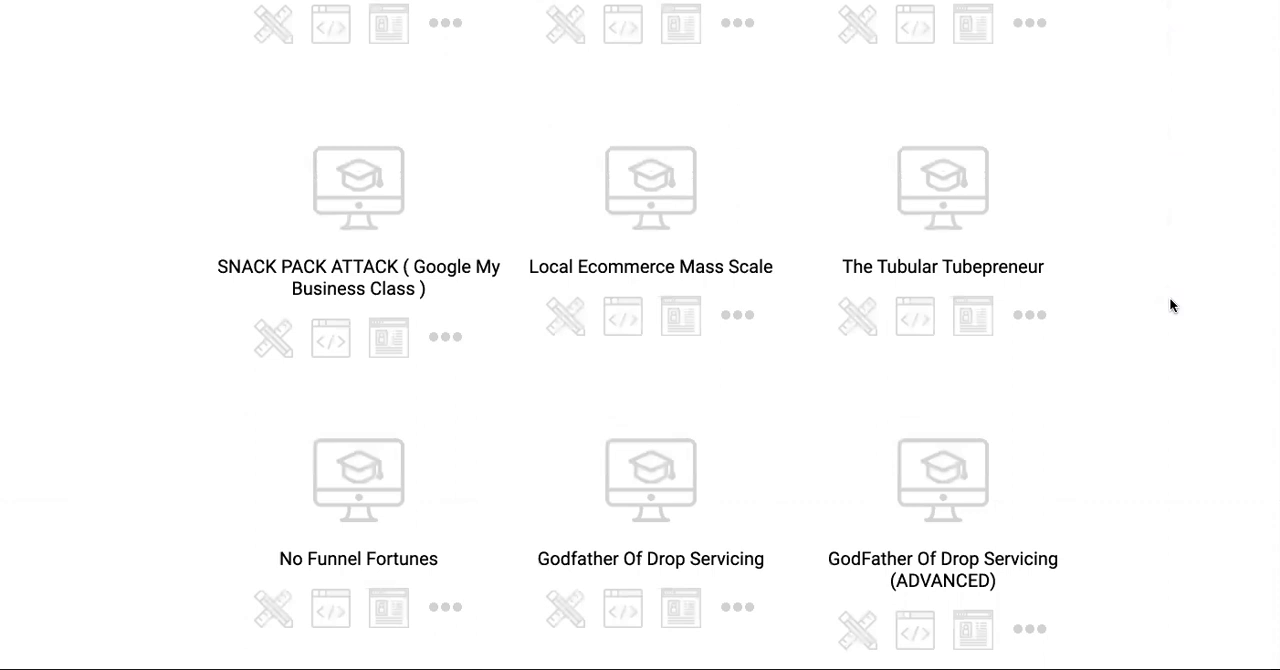
scroll(down, 3)
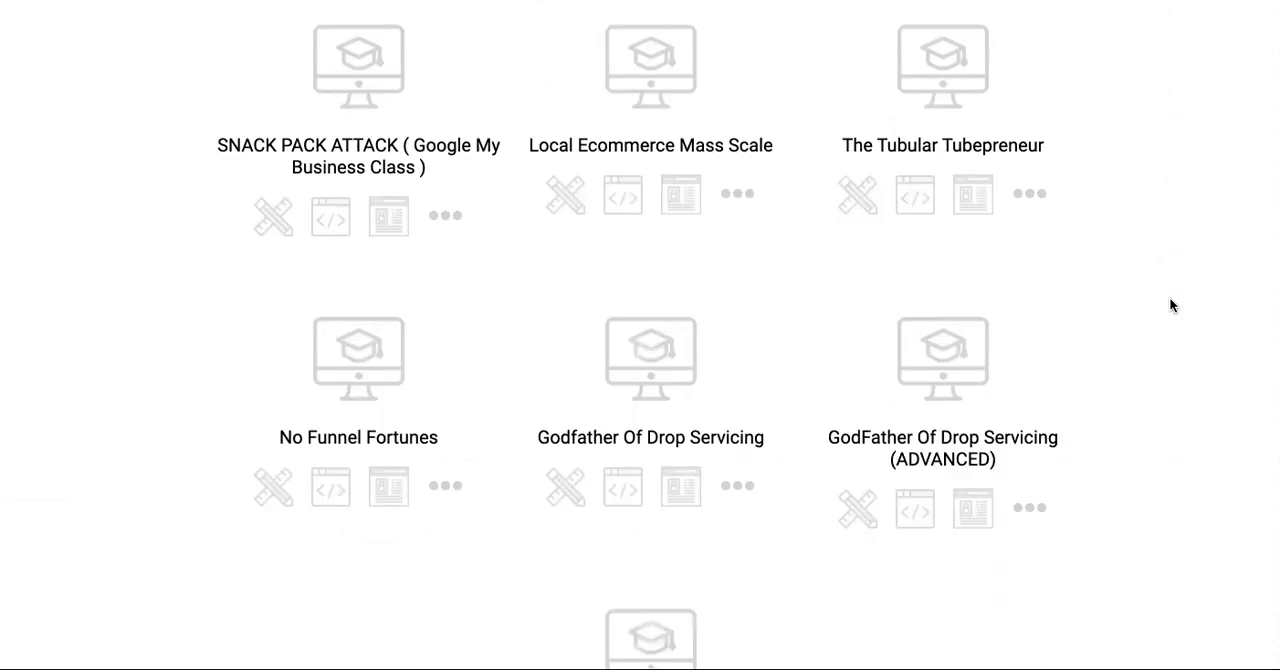
scroll(down, 3)
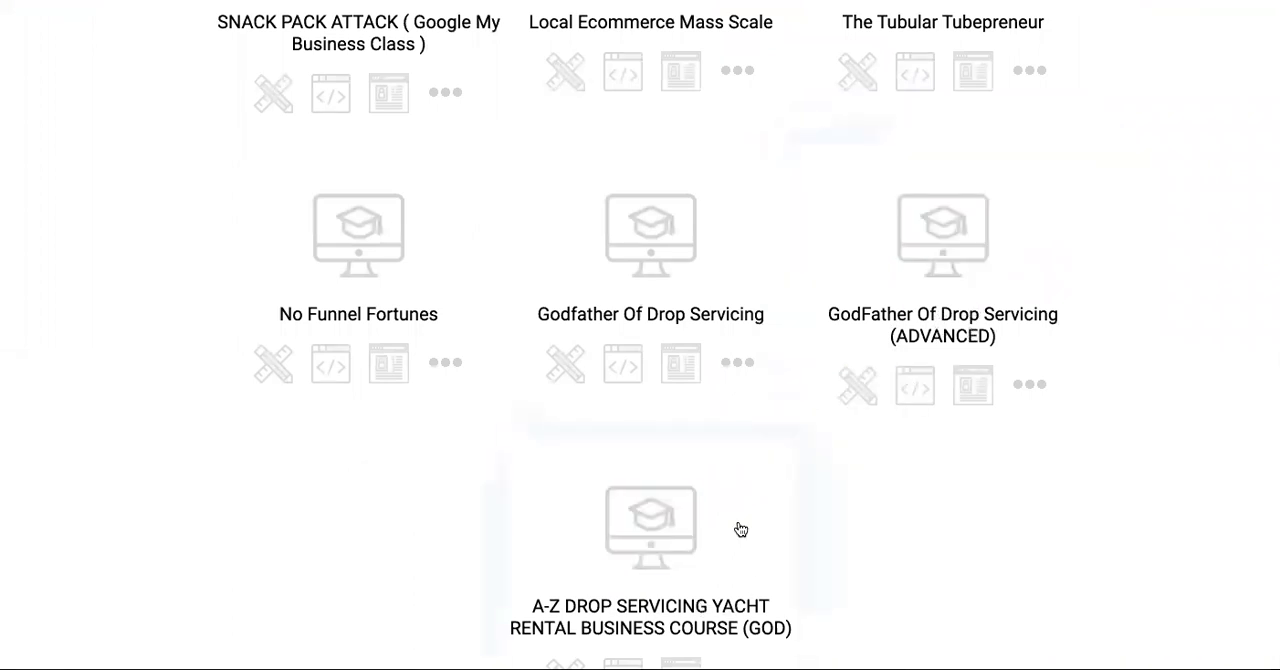
mouse_move(672, 542)
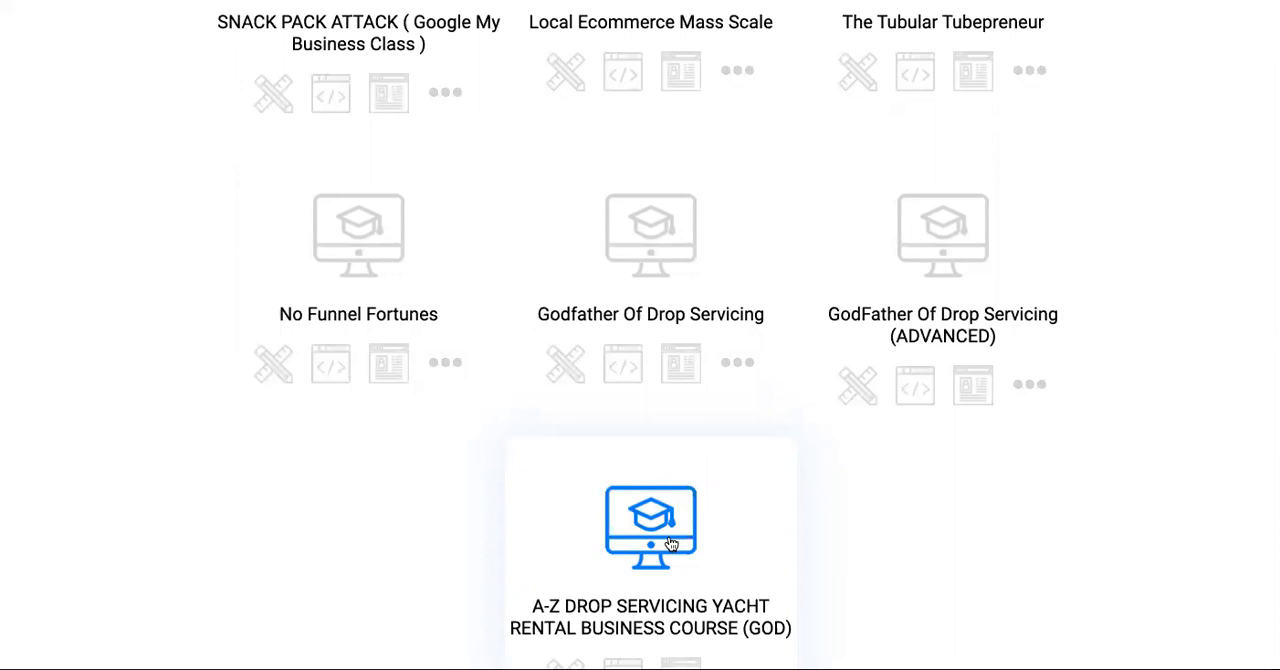
mouse_move(756, 505)
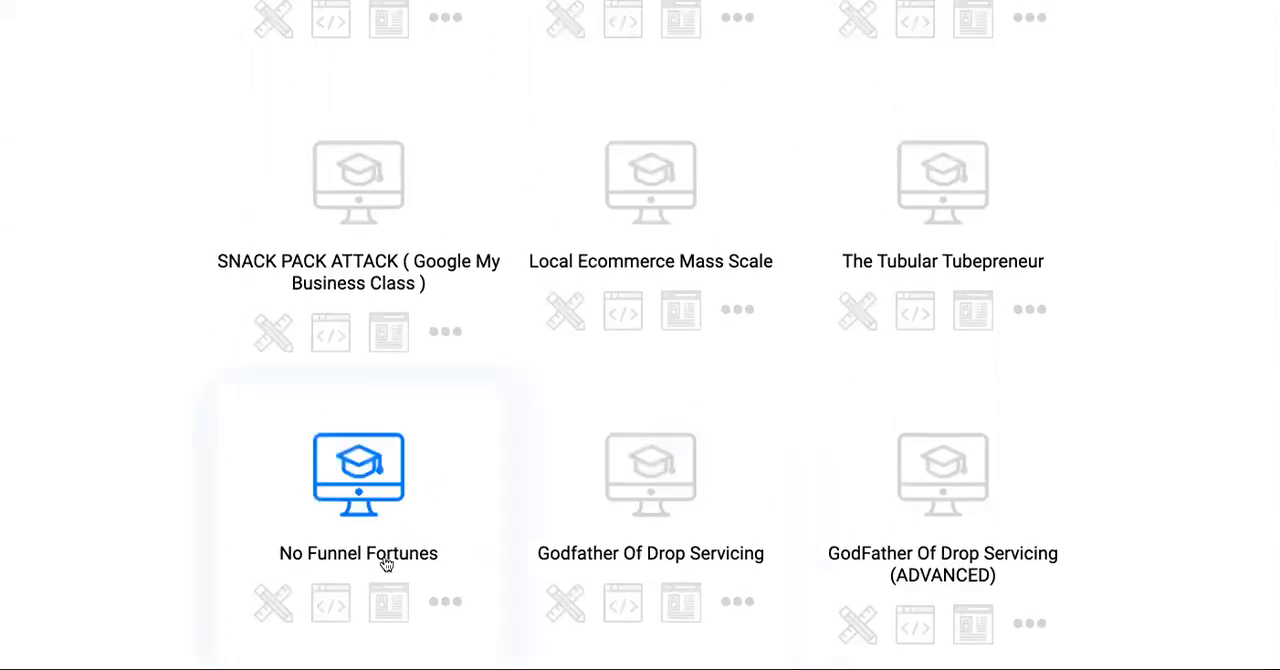
mouse_move(432, 534)
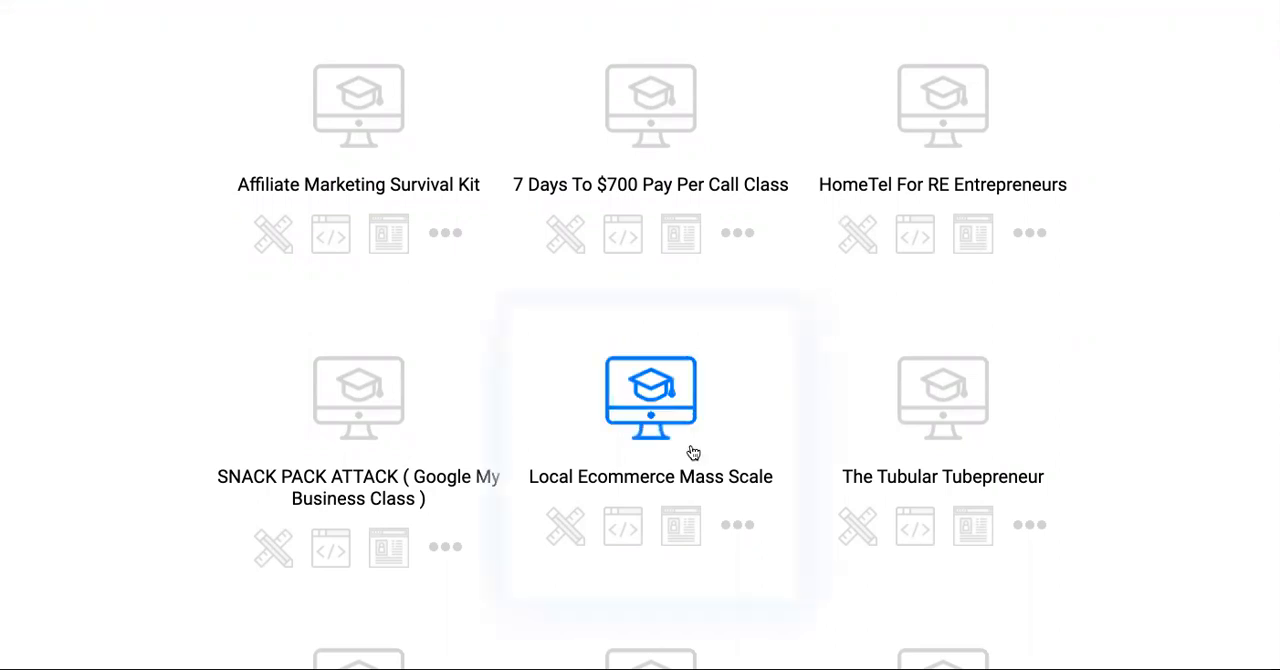
mouse_move(775, 390)
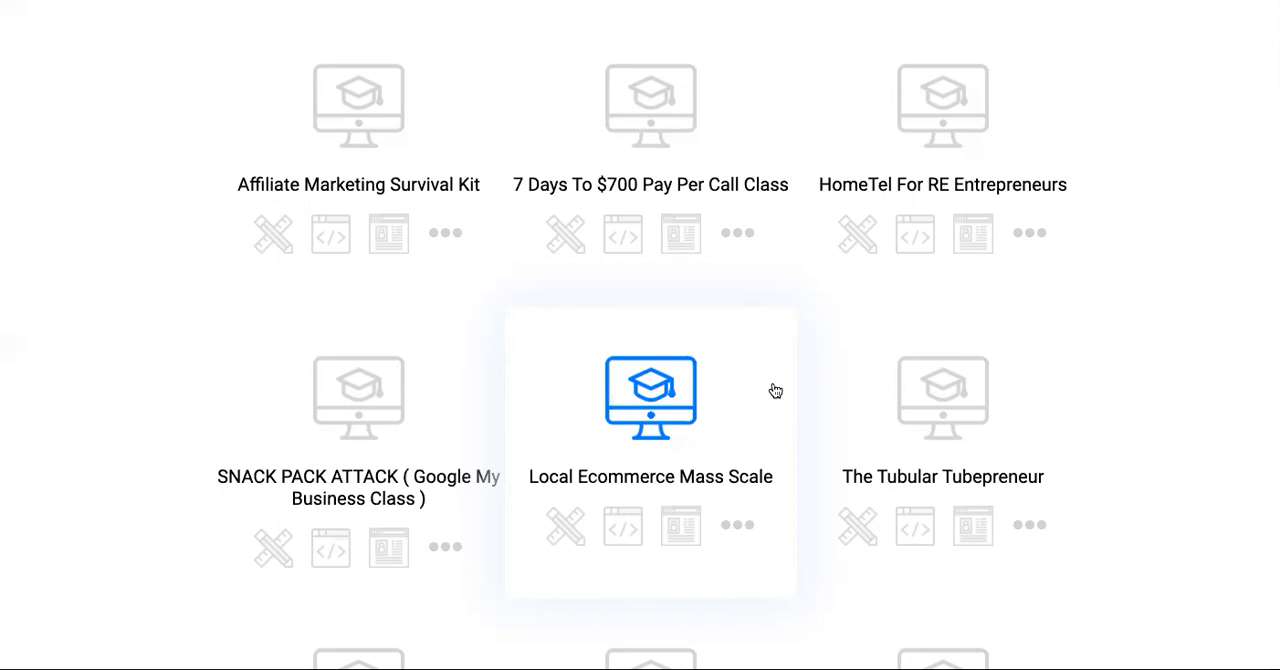
mouse_move(799, 434)
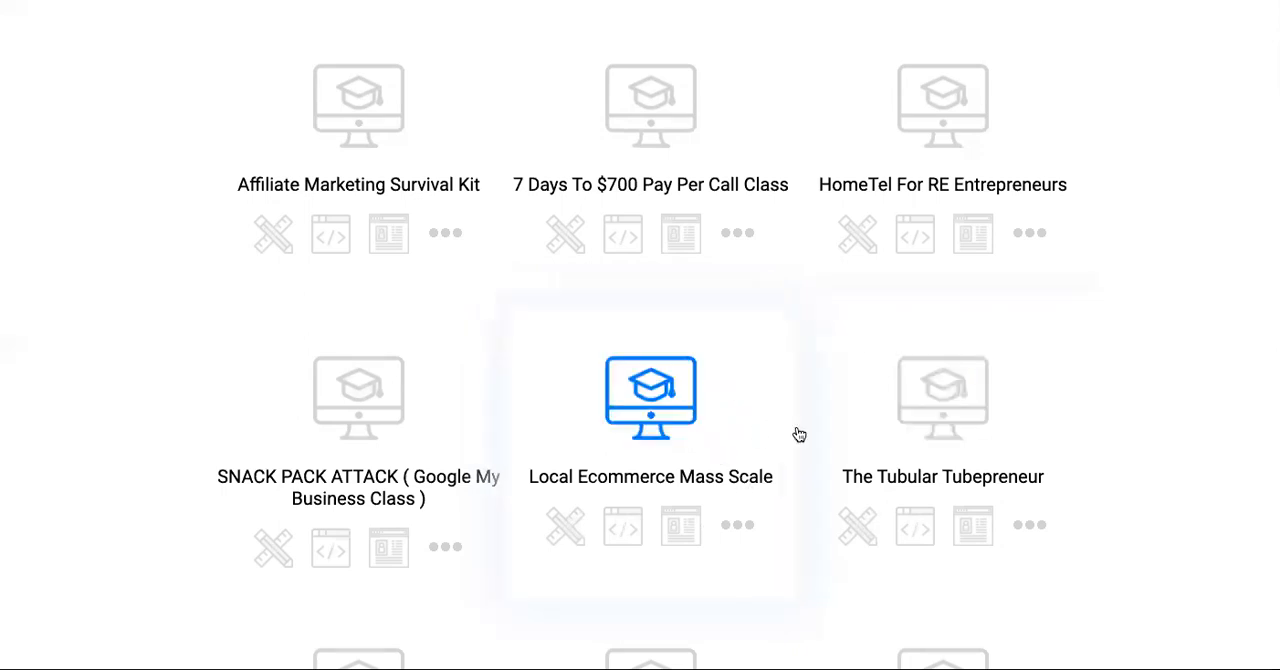
mouse_move(1147, 411)
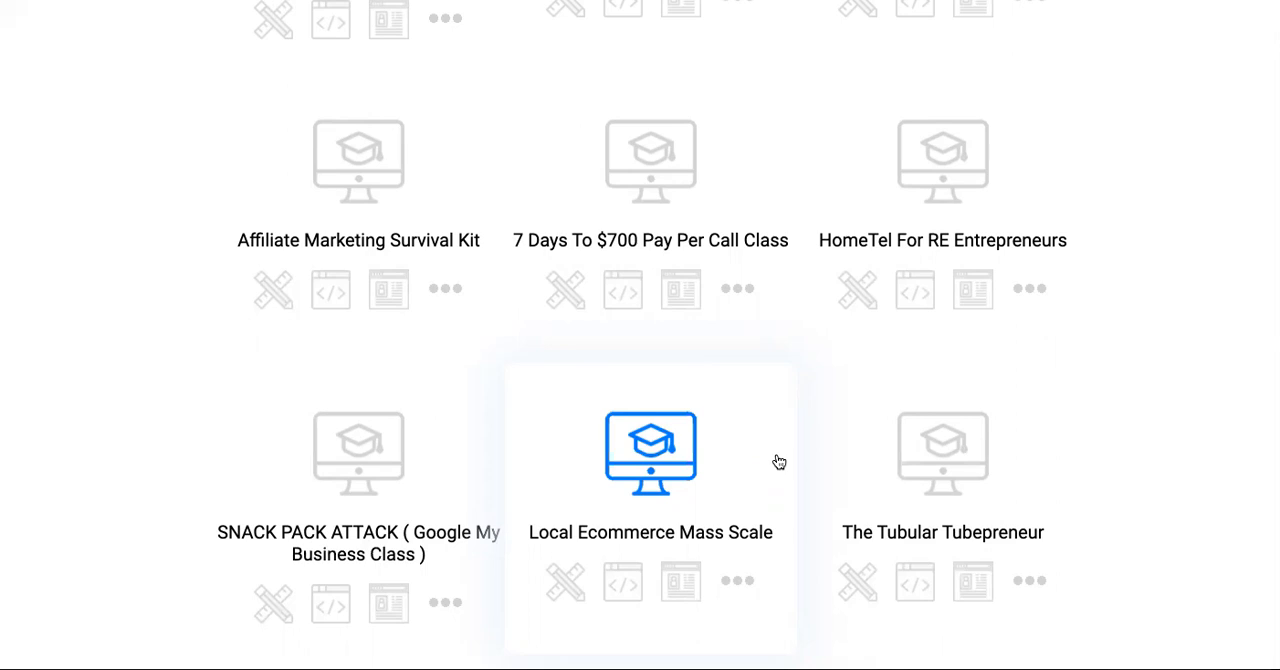
scroll(down, 3)
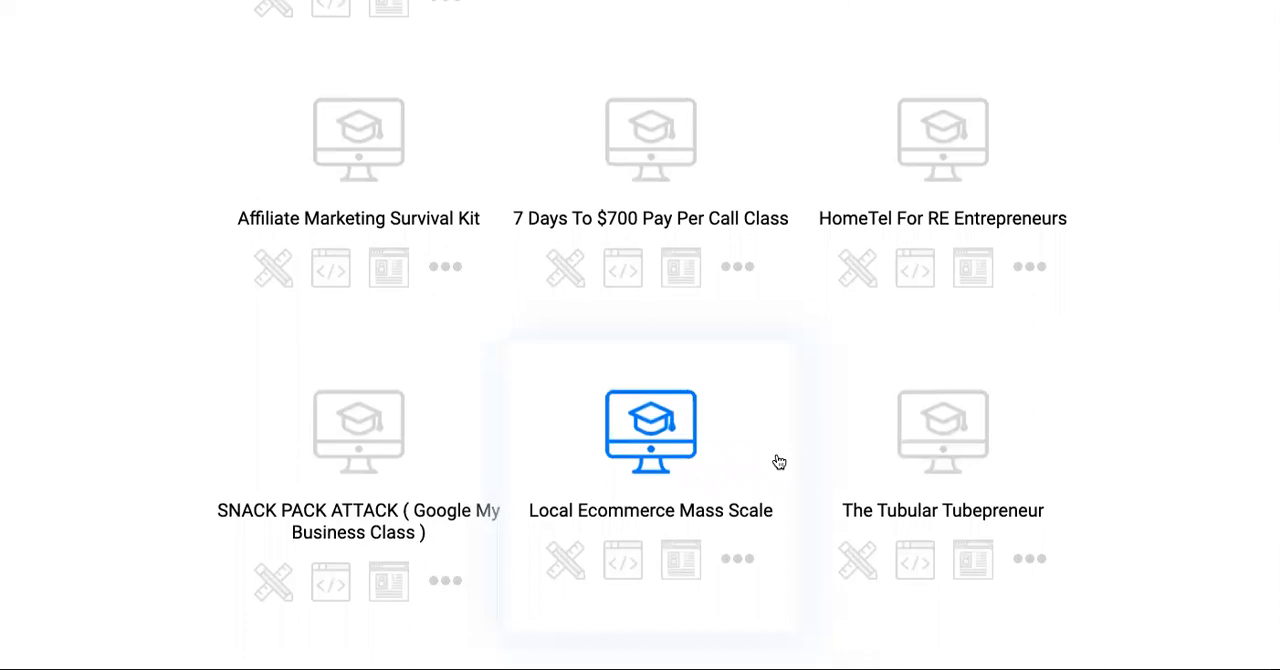
mouse_move(1159, 431)
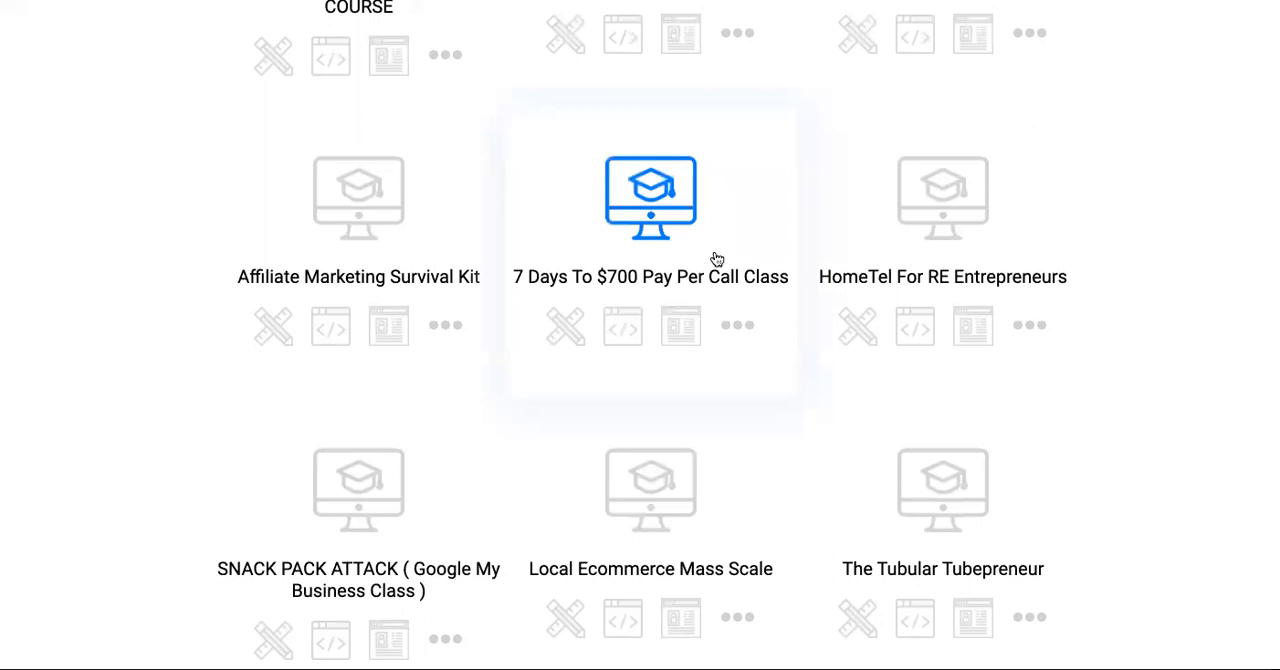
mouse_move(680, 325)
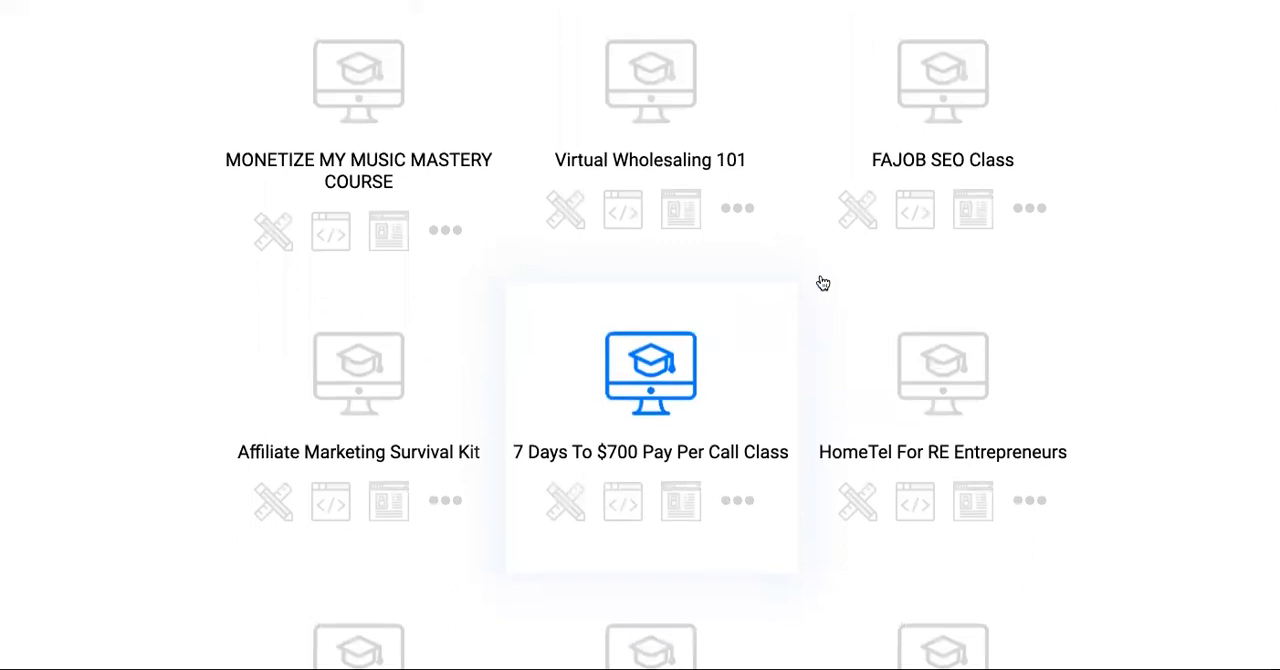
mouse_move(390, 479)
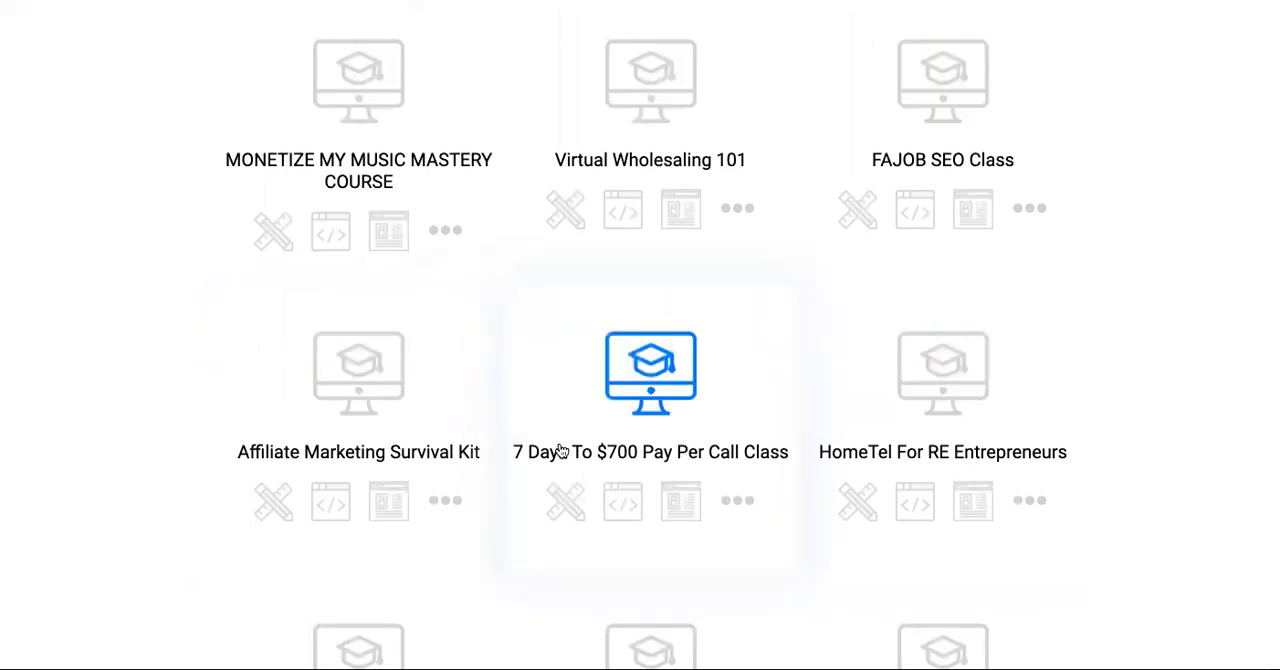
mouse_move(965, 422)
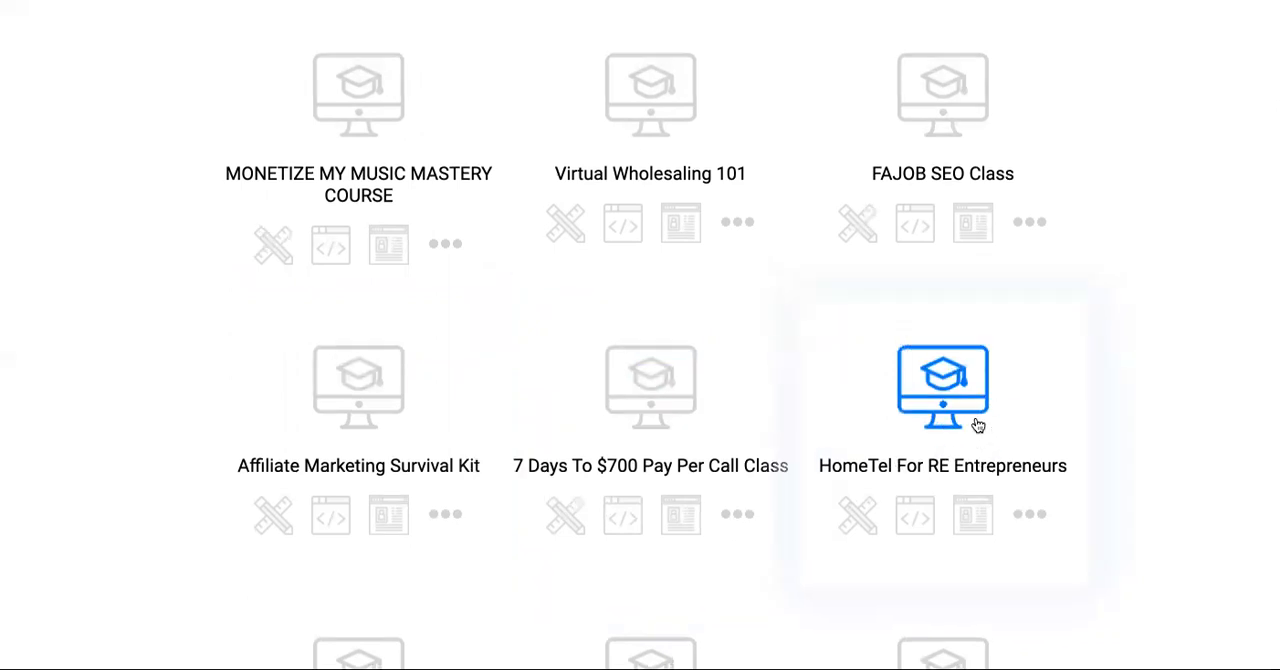
scroll(down, 3)
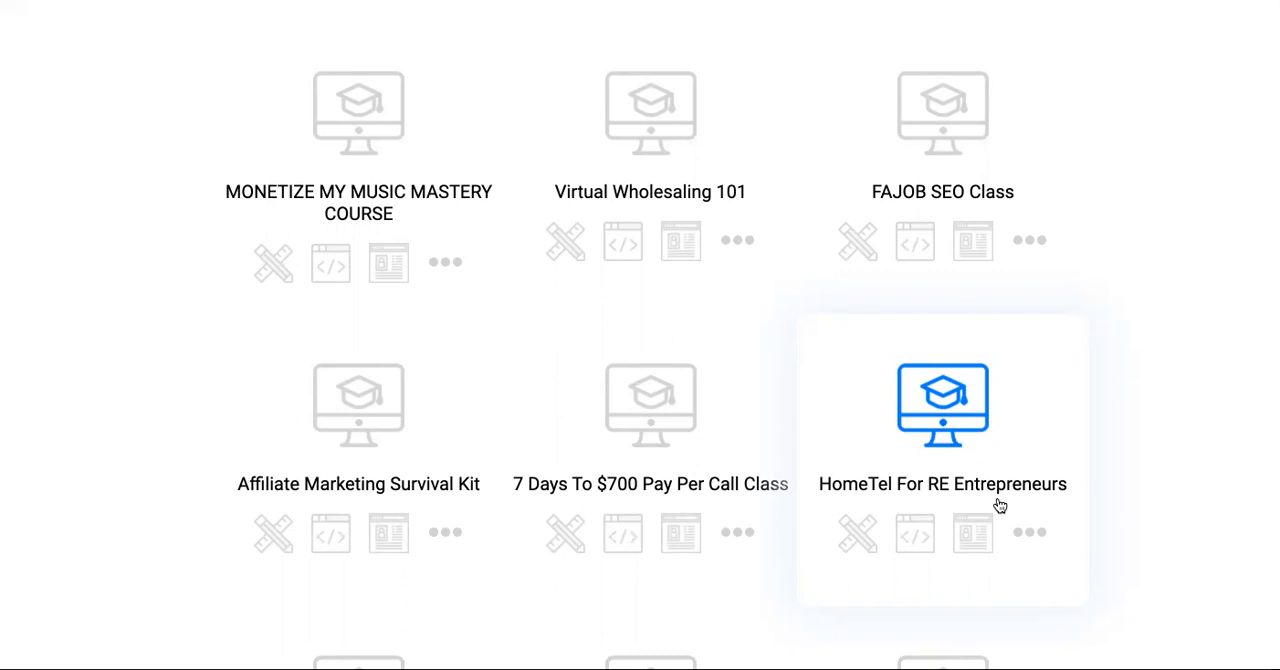
mouse_move(995, 505)
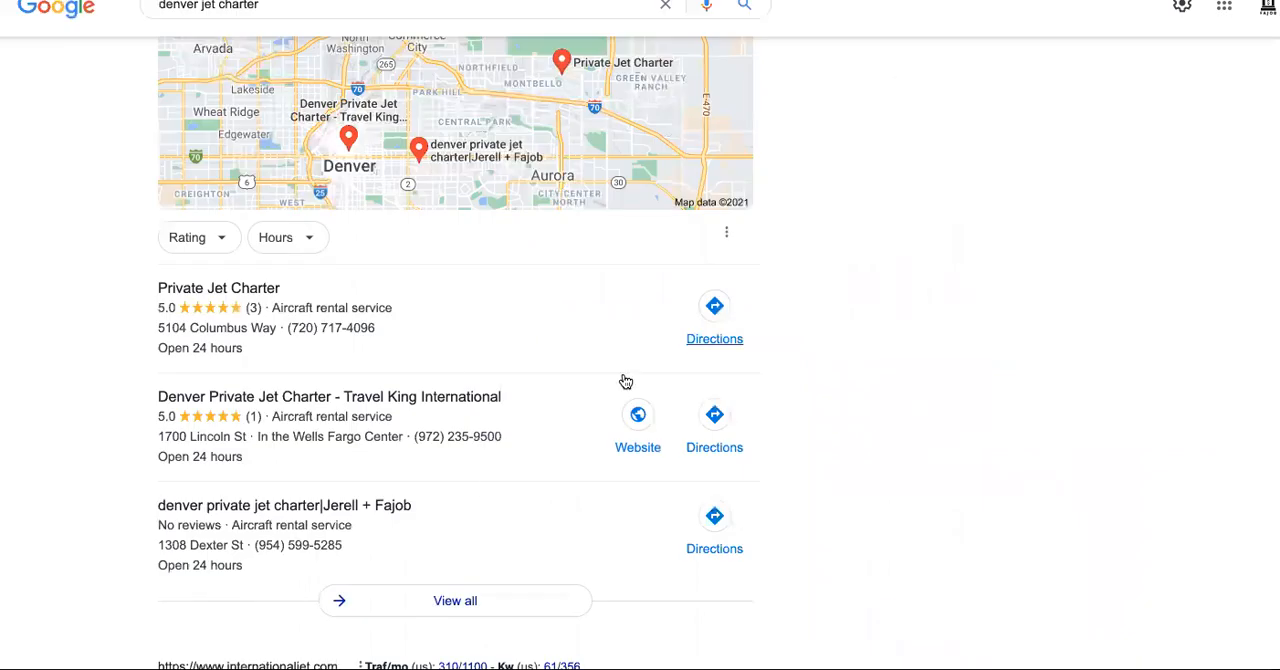
scroll(down, 3)
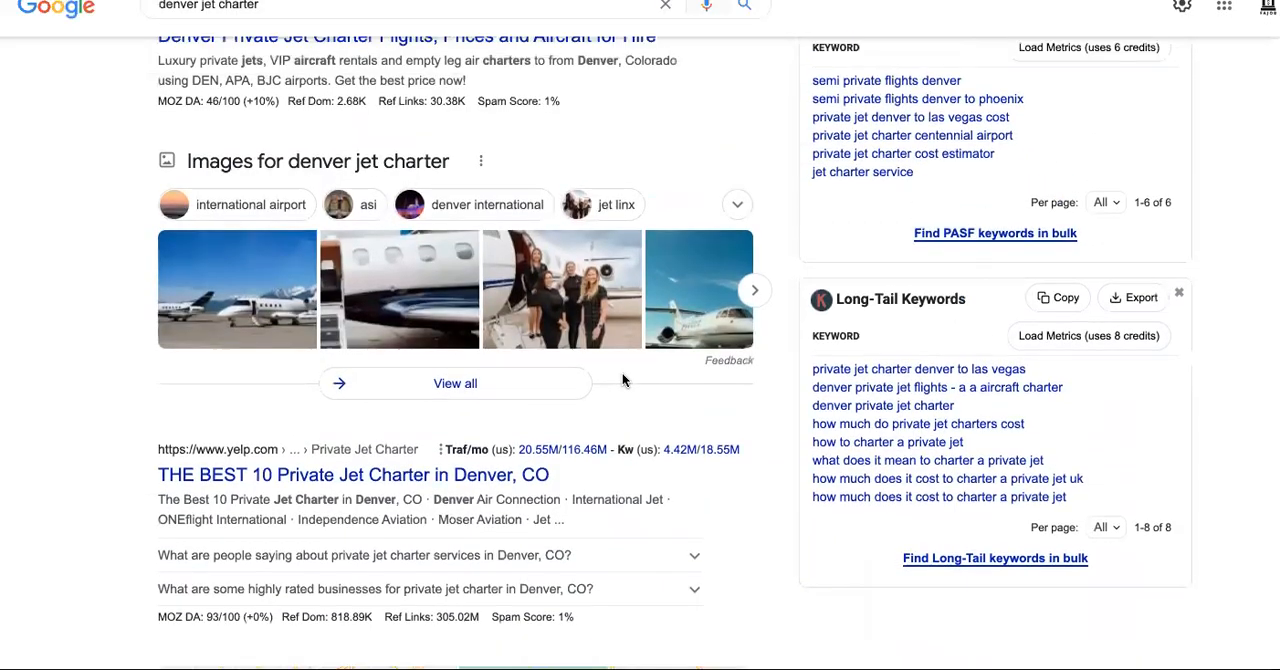
scroll(down, 3)
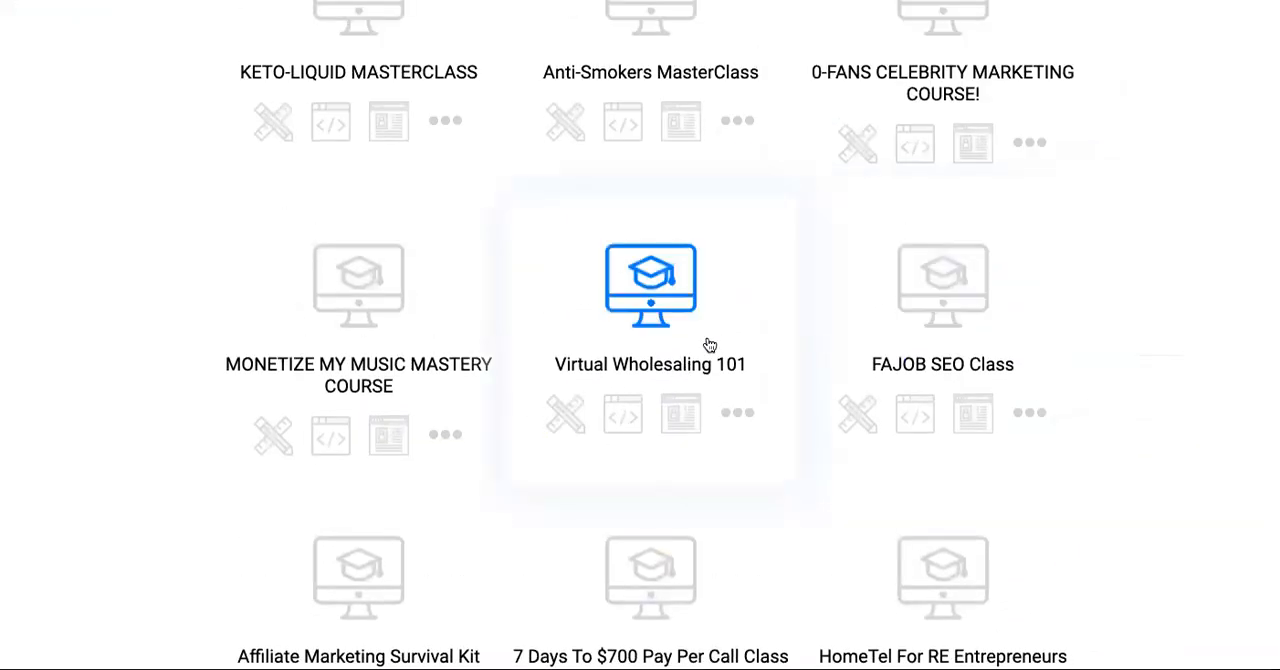
mouse_move(721, 342)
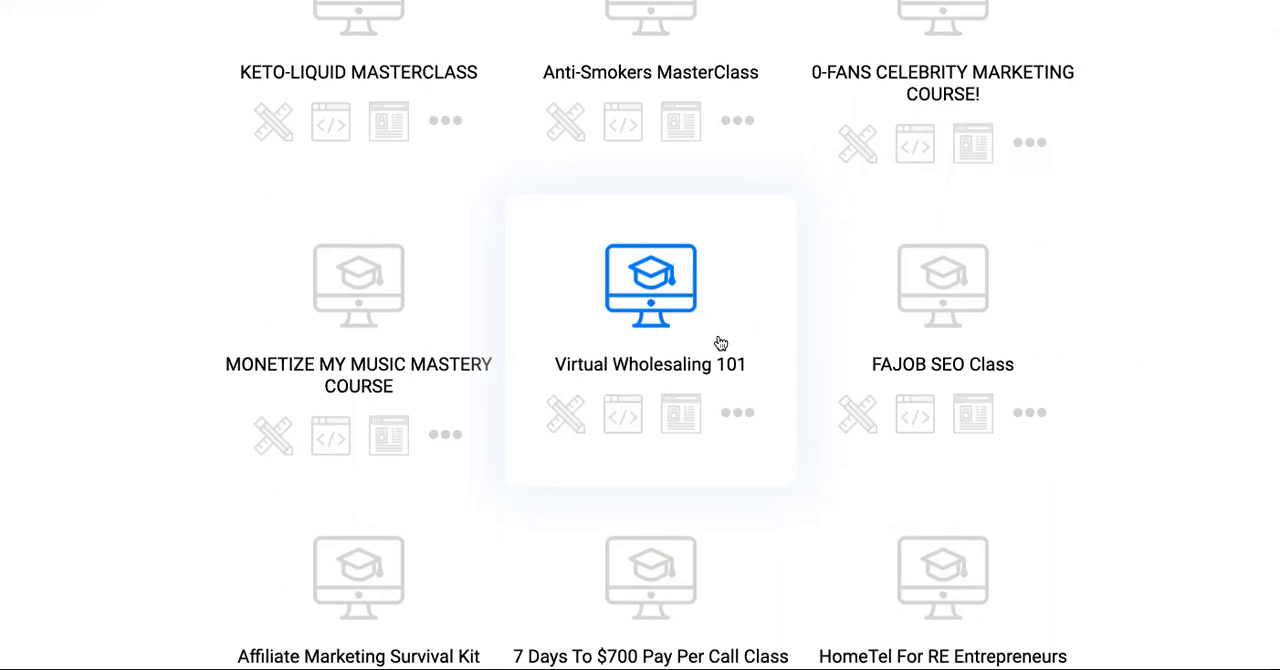
mouse_move(707, 352)
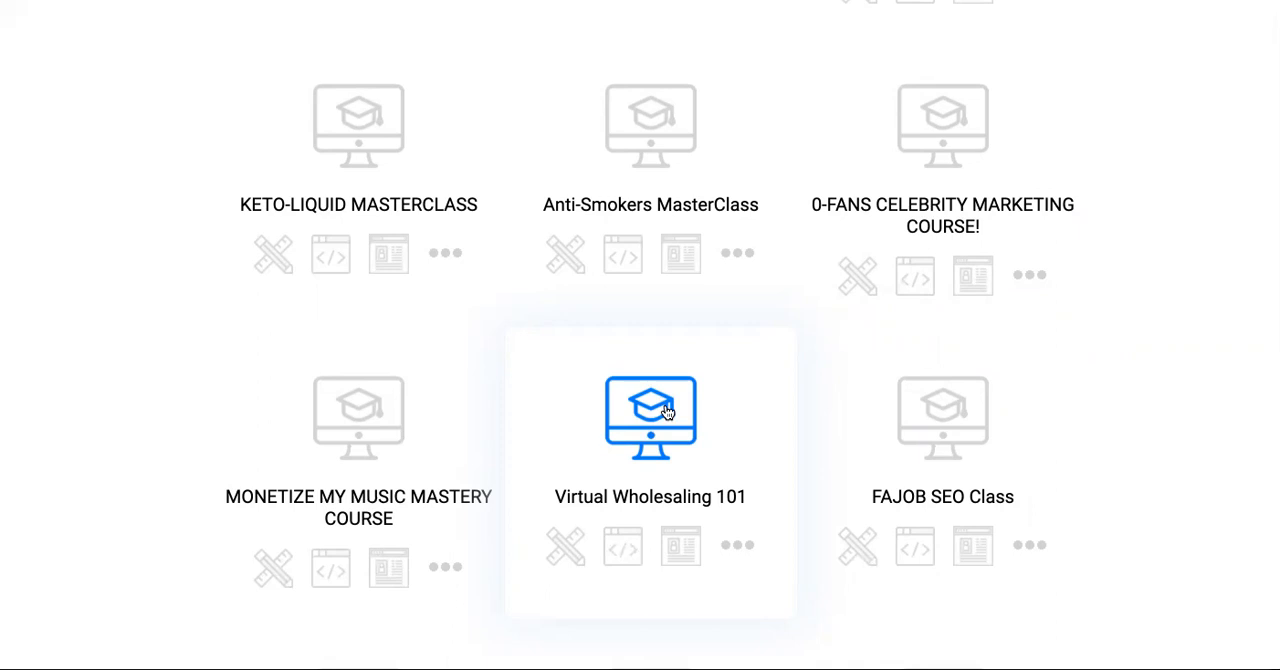
mouse_move(268, 433)
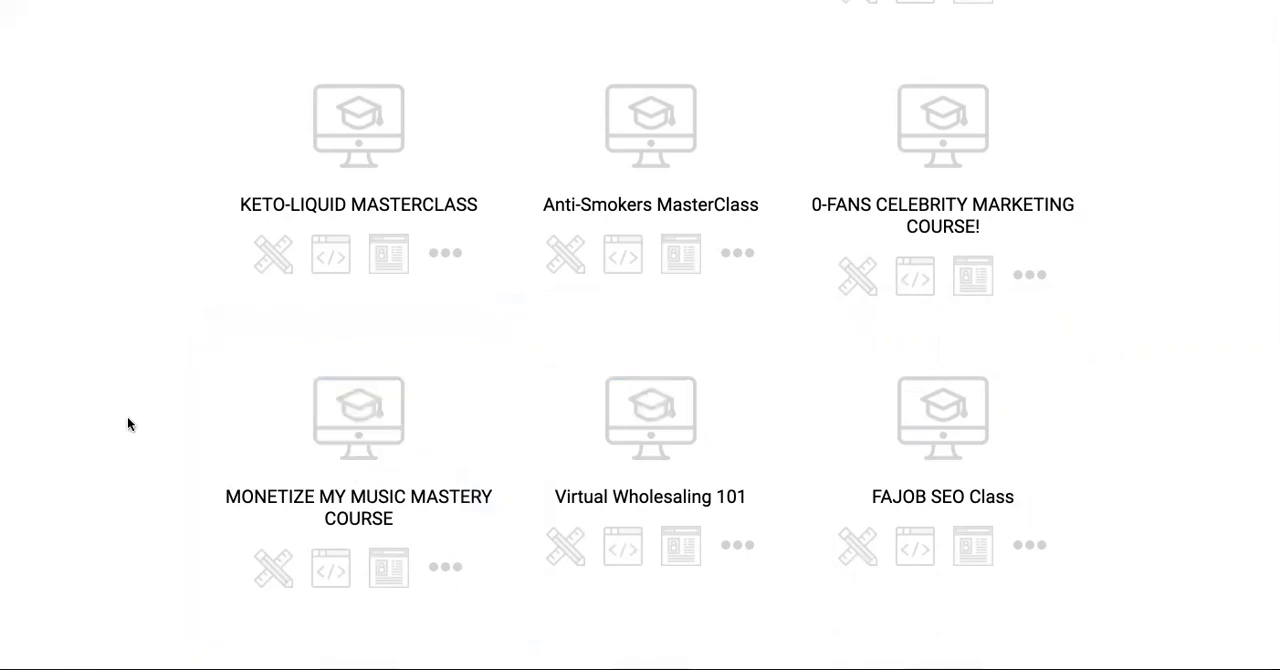
scroll(up, 3)
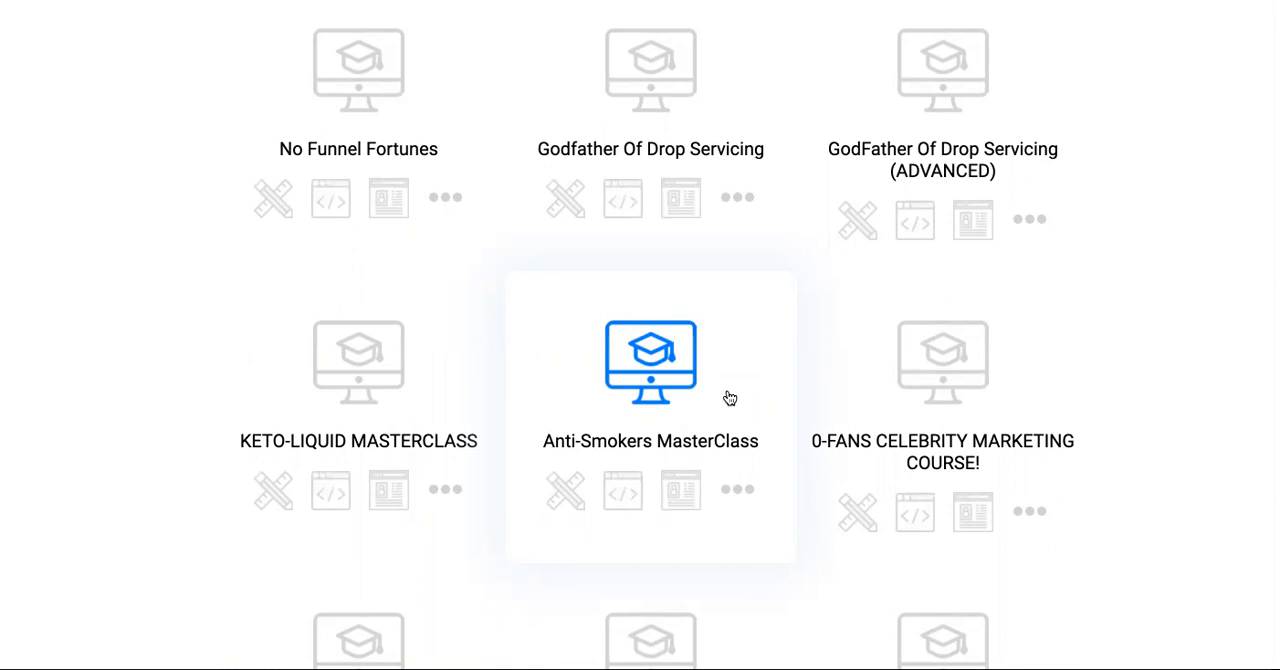
mouse_move(704, 410)
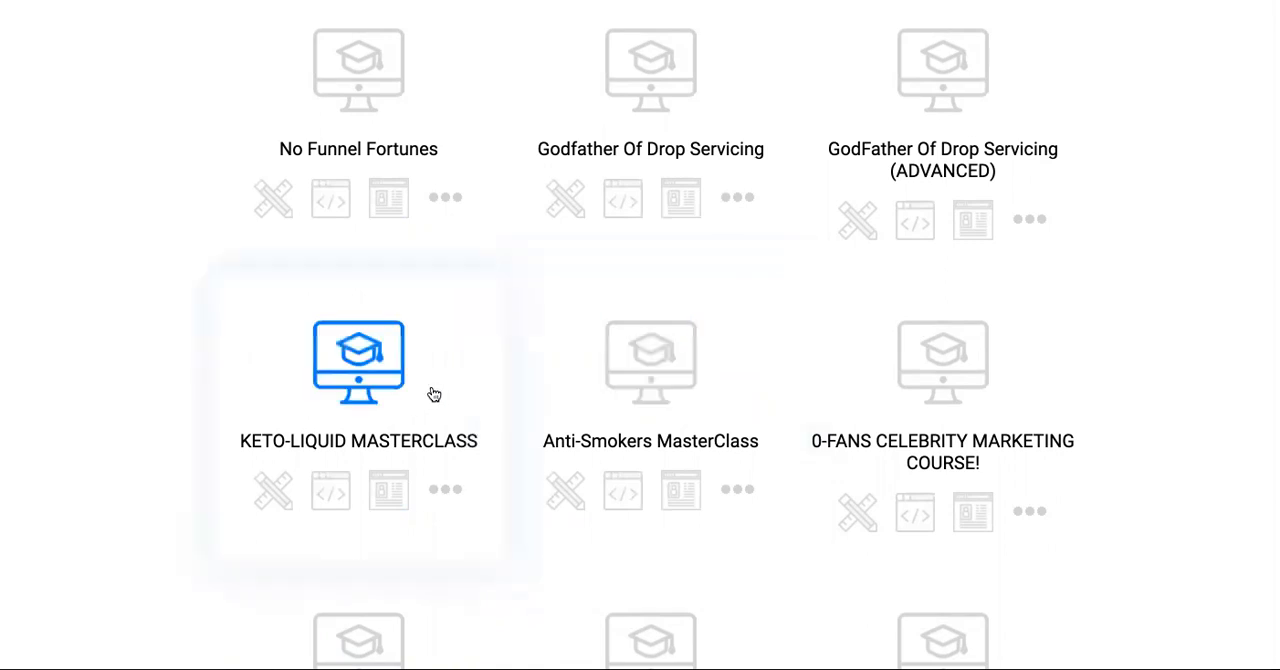
mouse_move(413, 432)
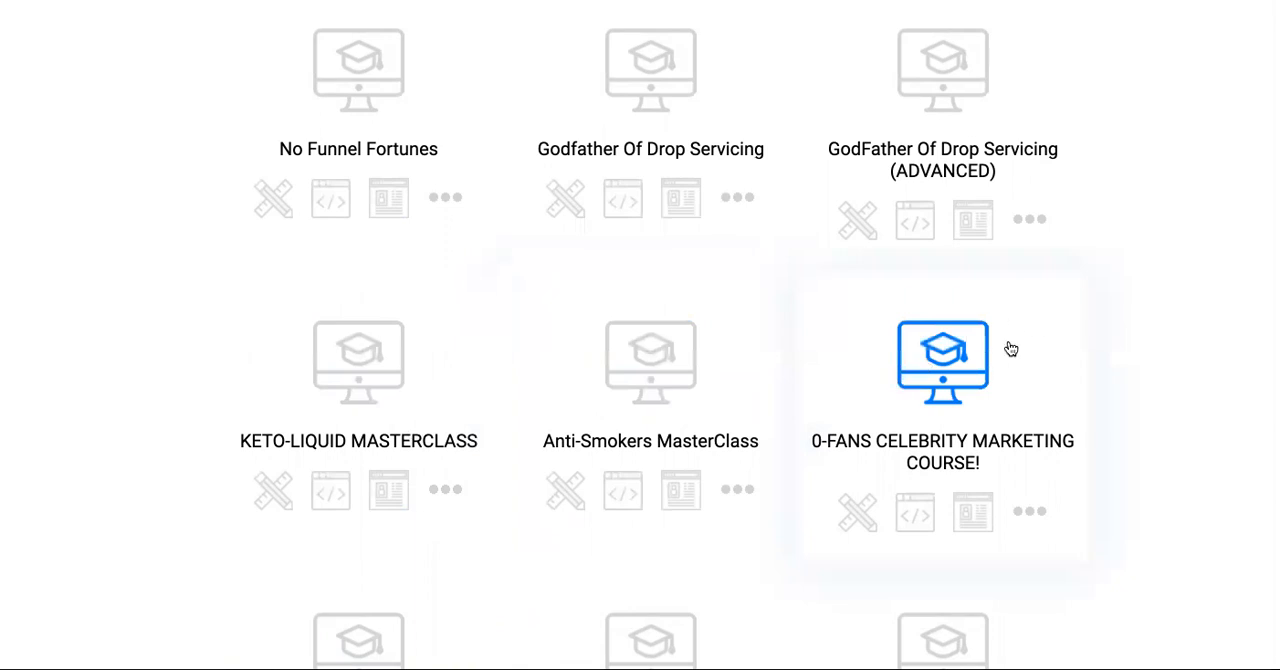
mouse_move(997, 362)
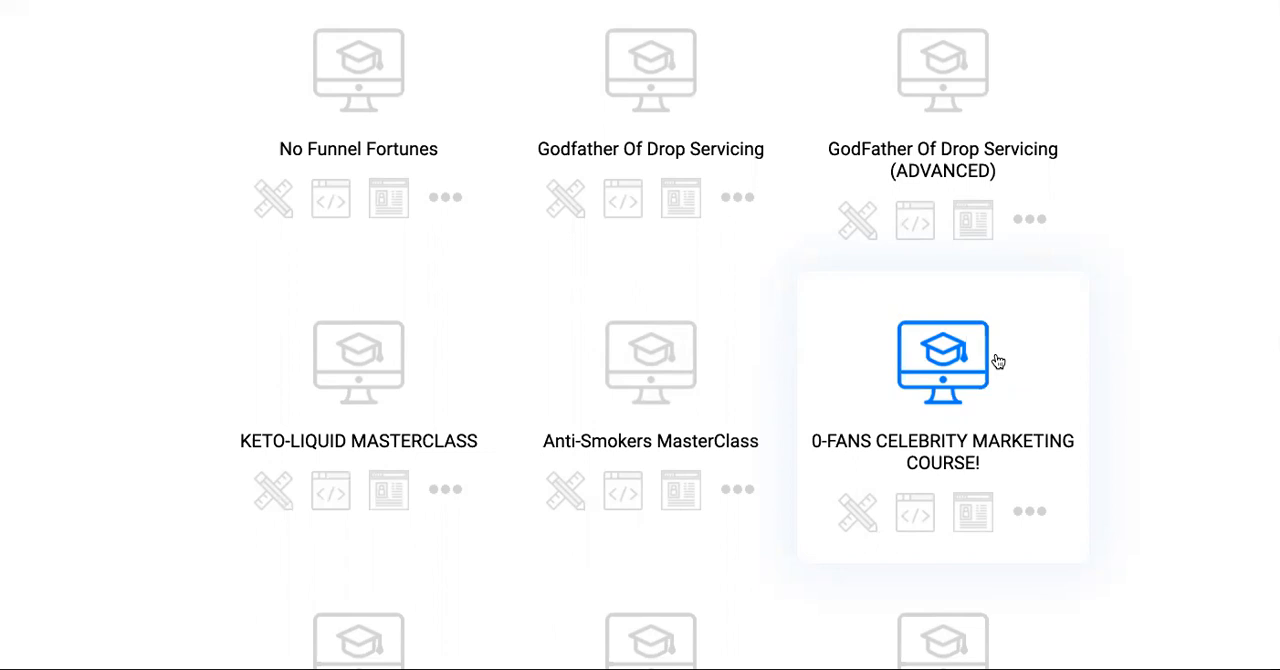
scroll(down, 3)
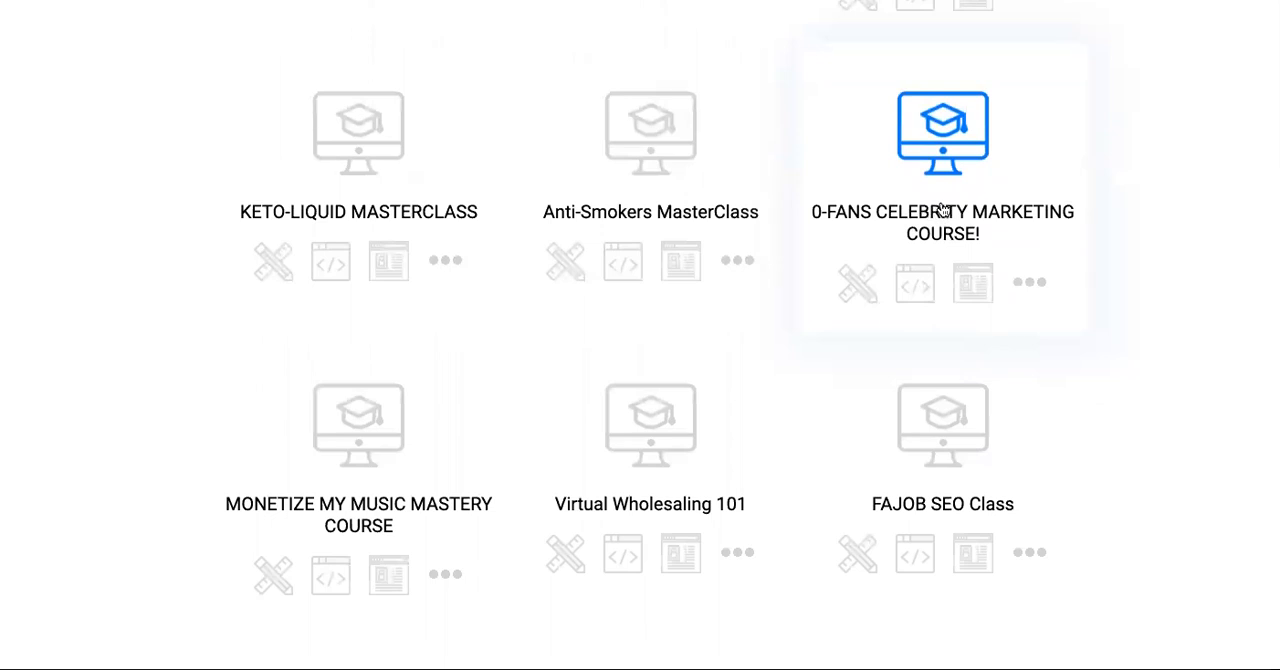
click(972, 283)
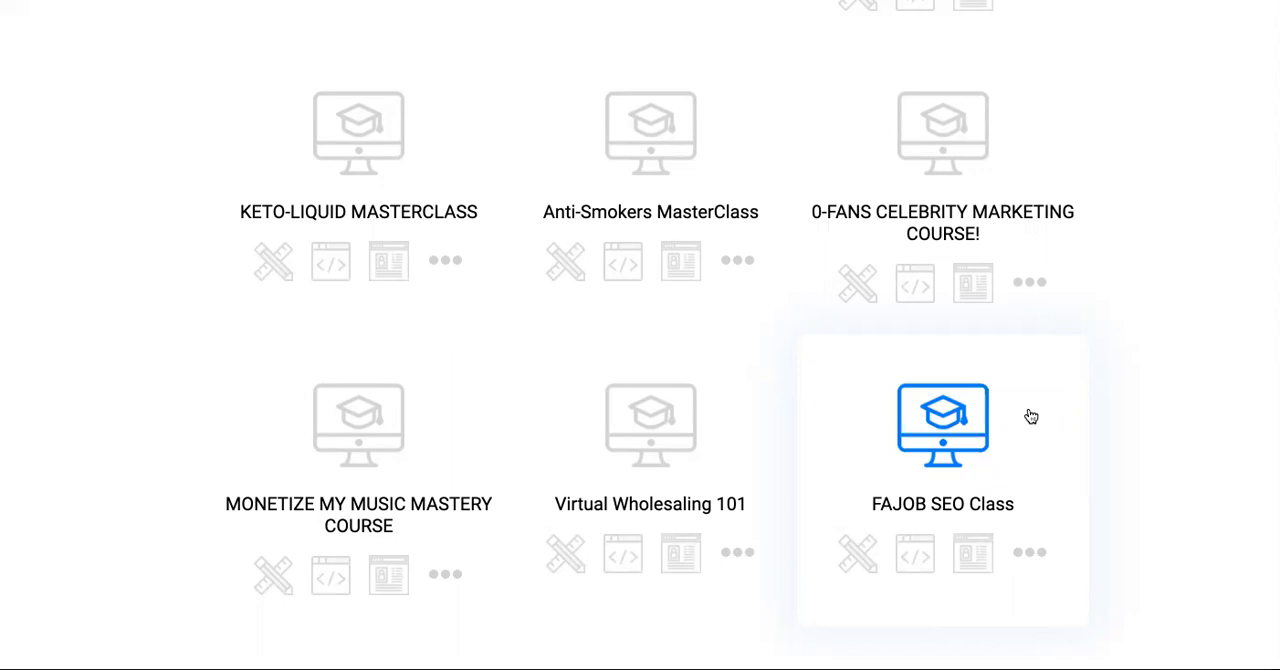
scroll(down, 3)
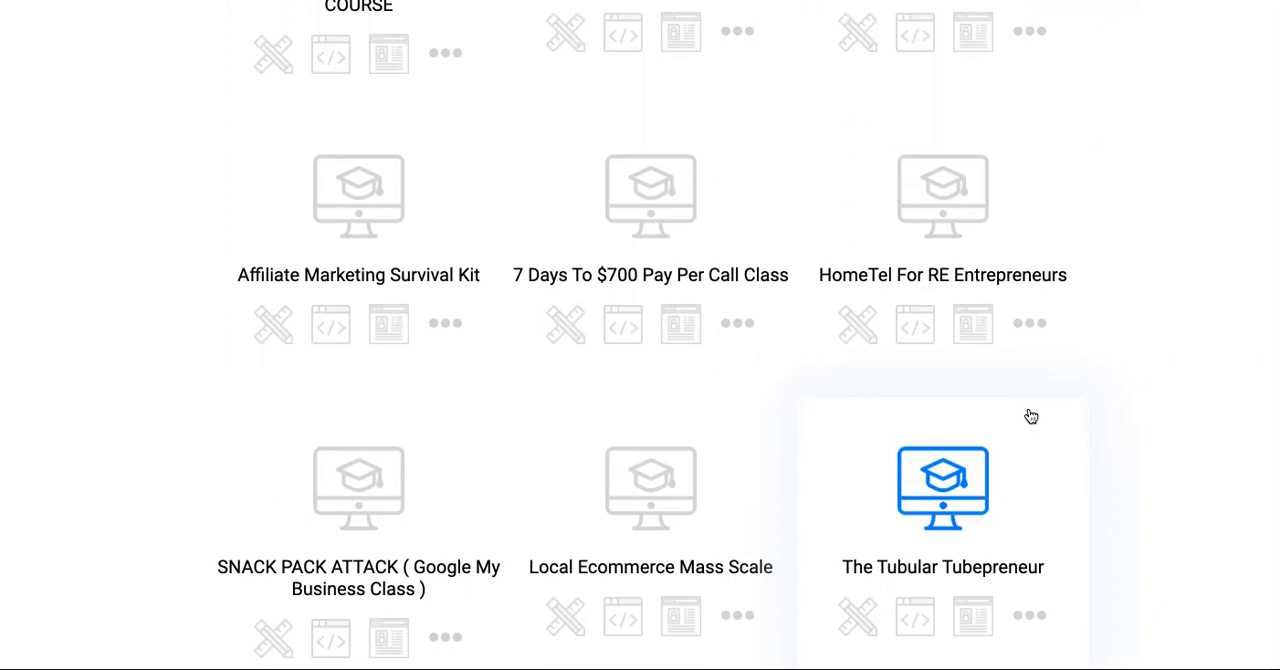
scroll(down, 3)
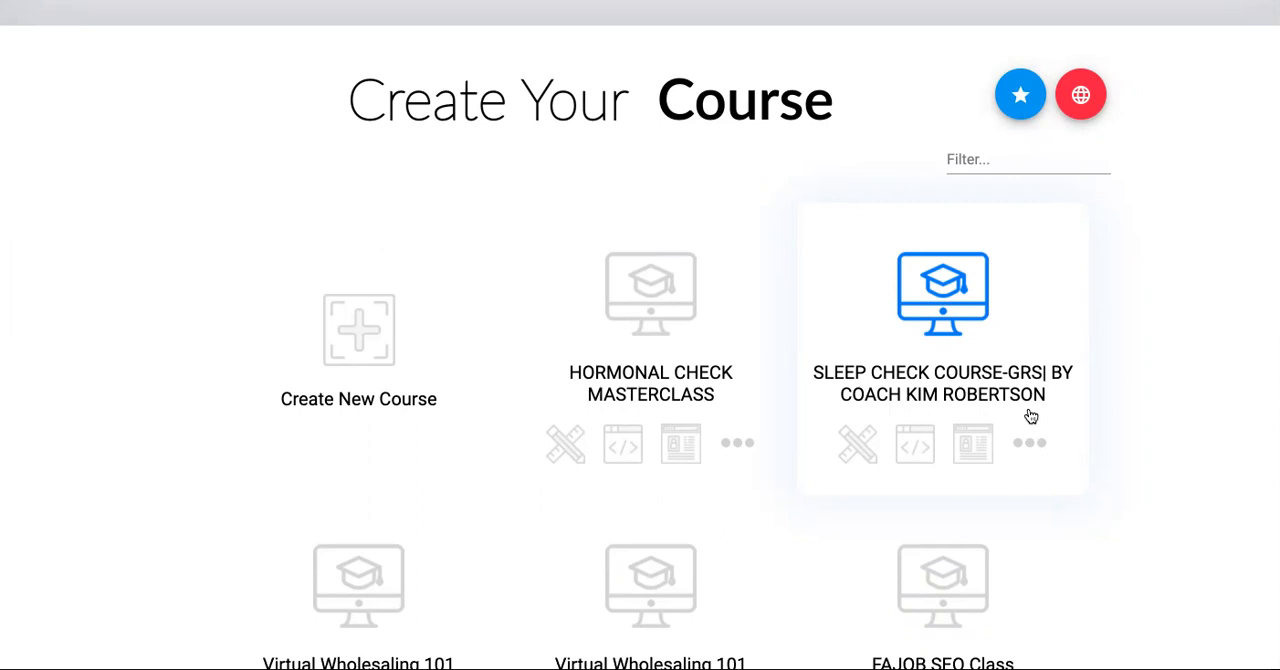
mouse_move(934, 436)
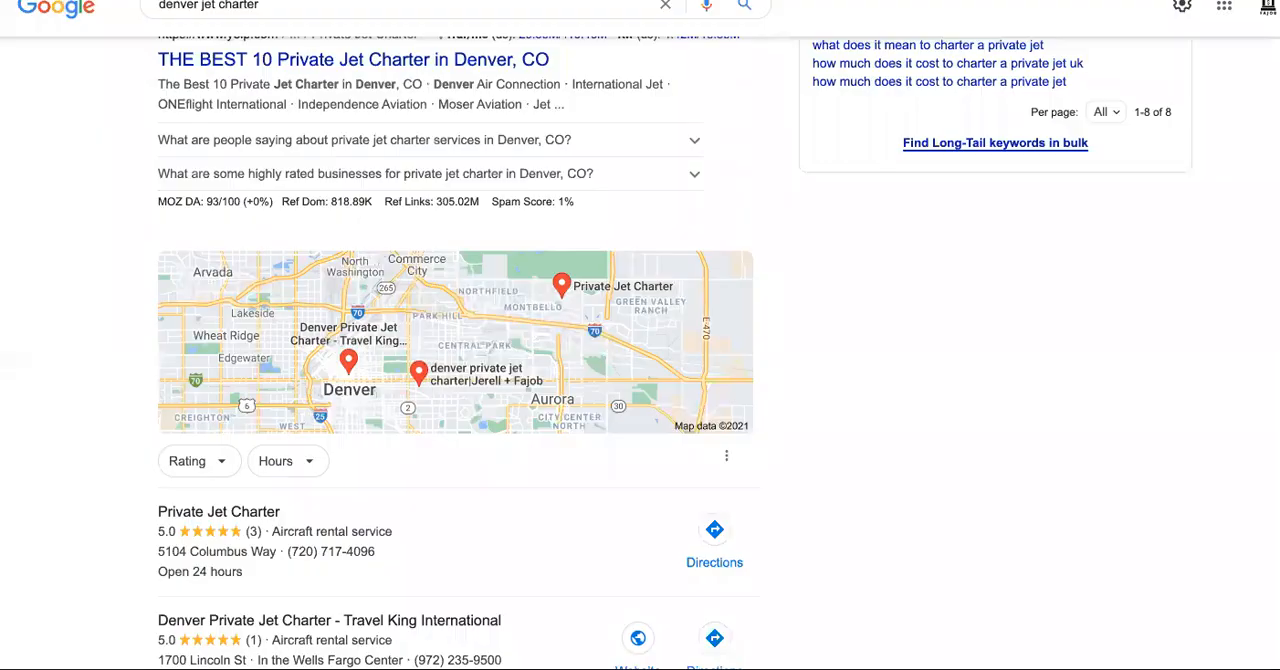
mouse_move(802, 472)
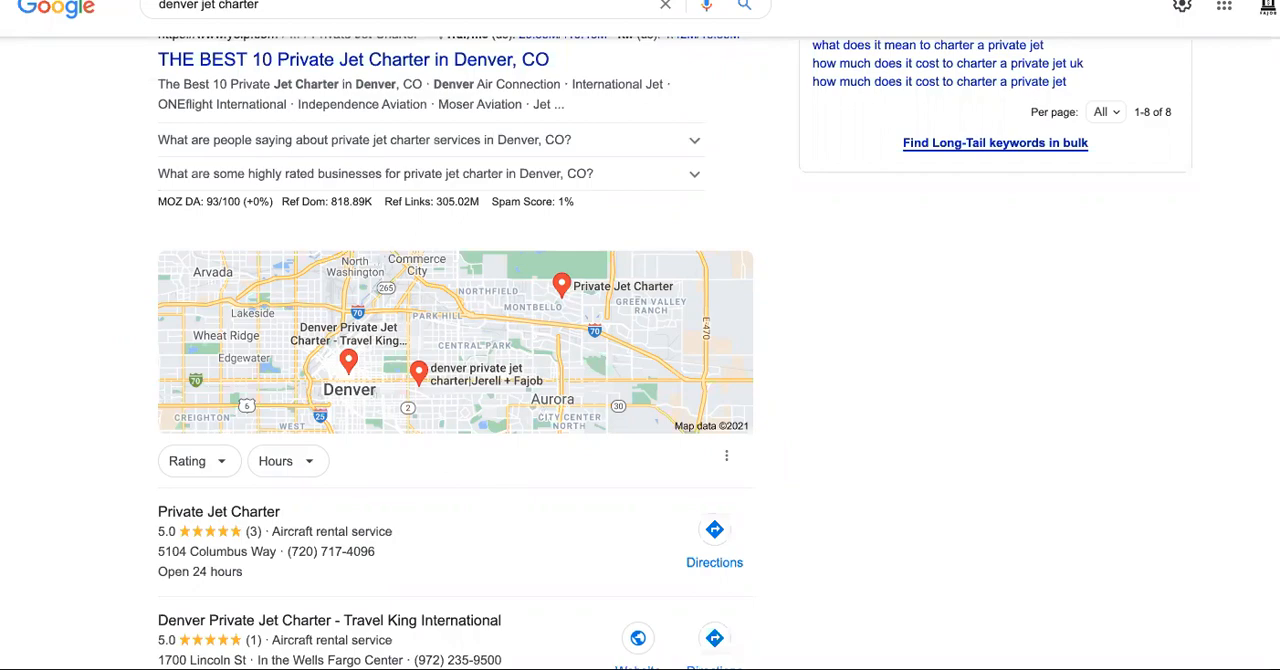
scroll(down, 3)
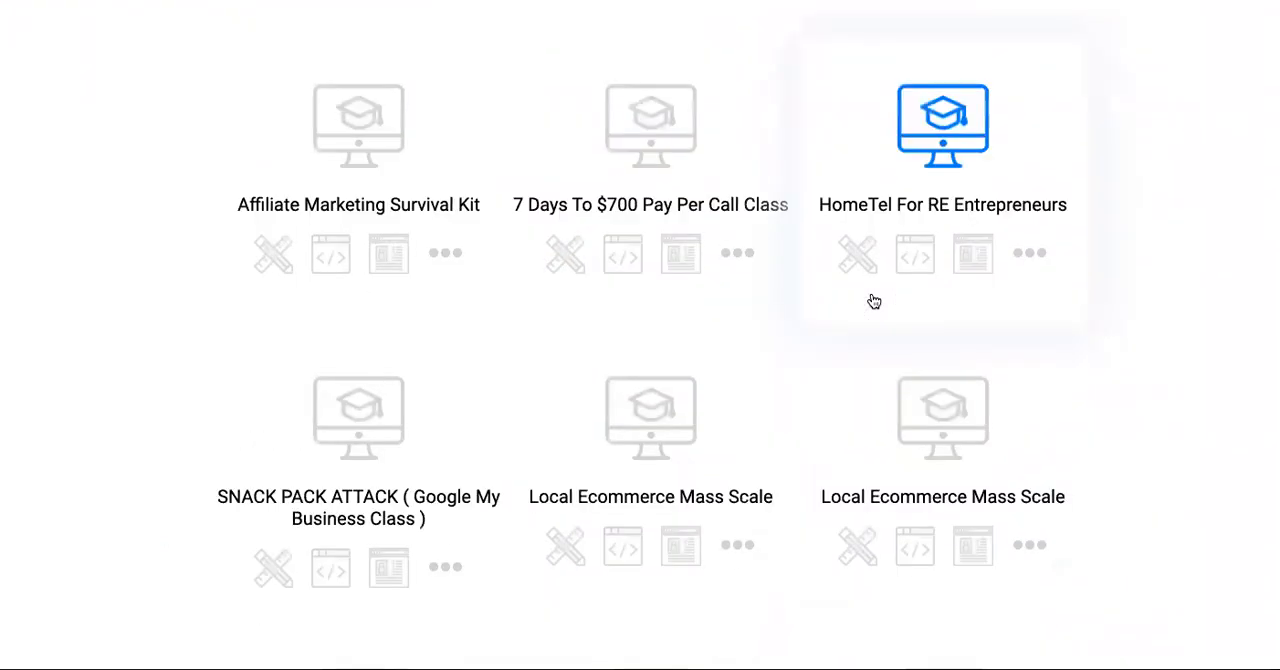
scroll(down, 3)
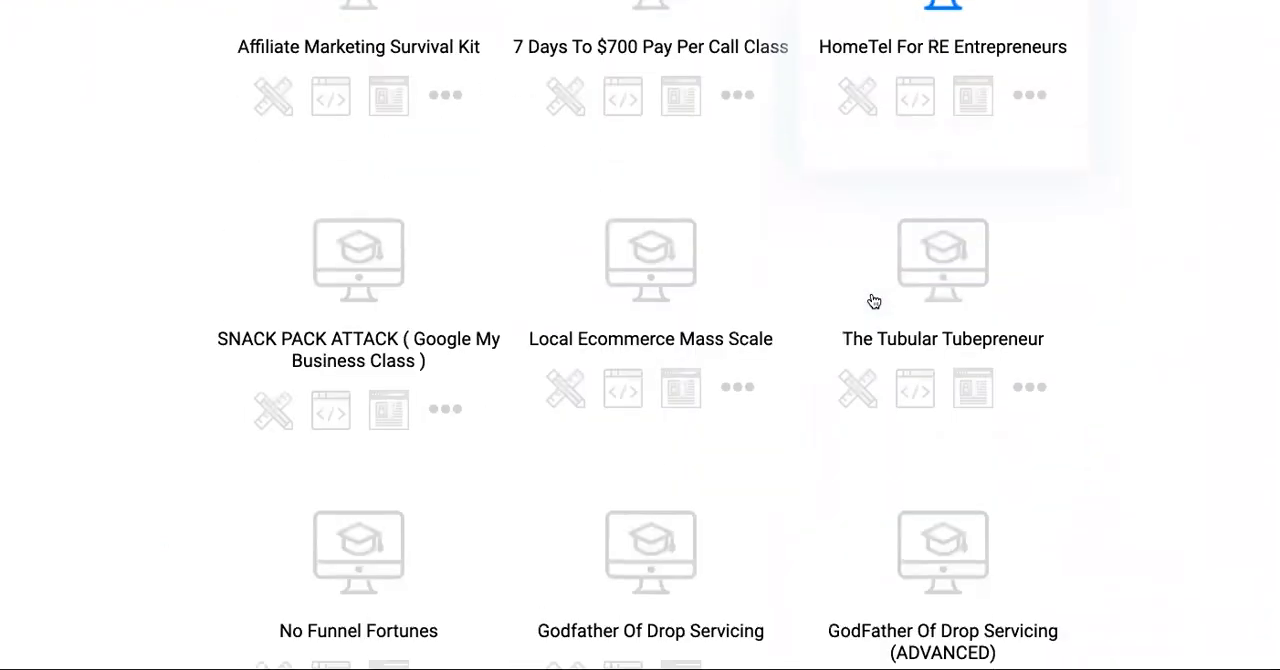
scroll(down, 3)
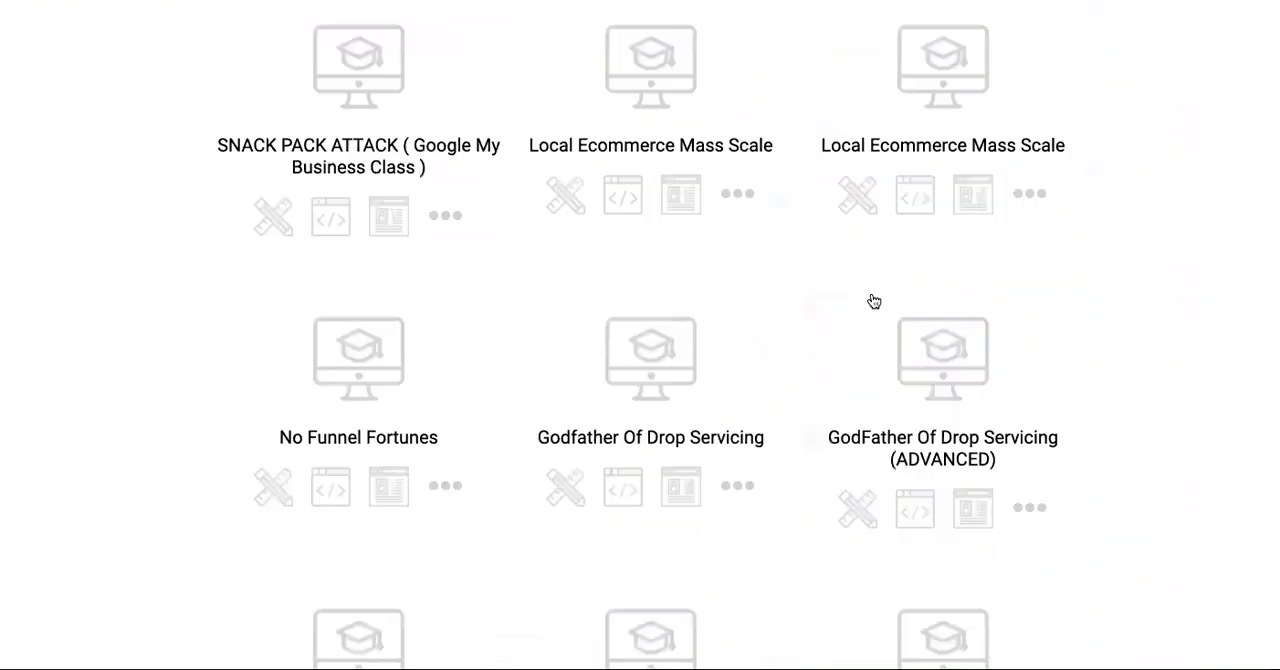
scroll(down, 3)
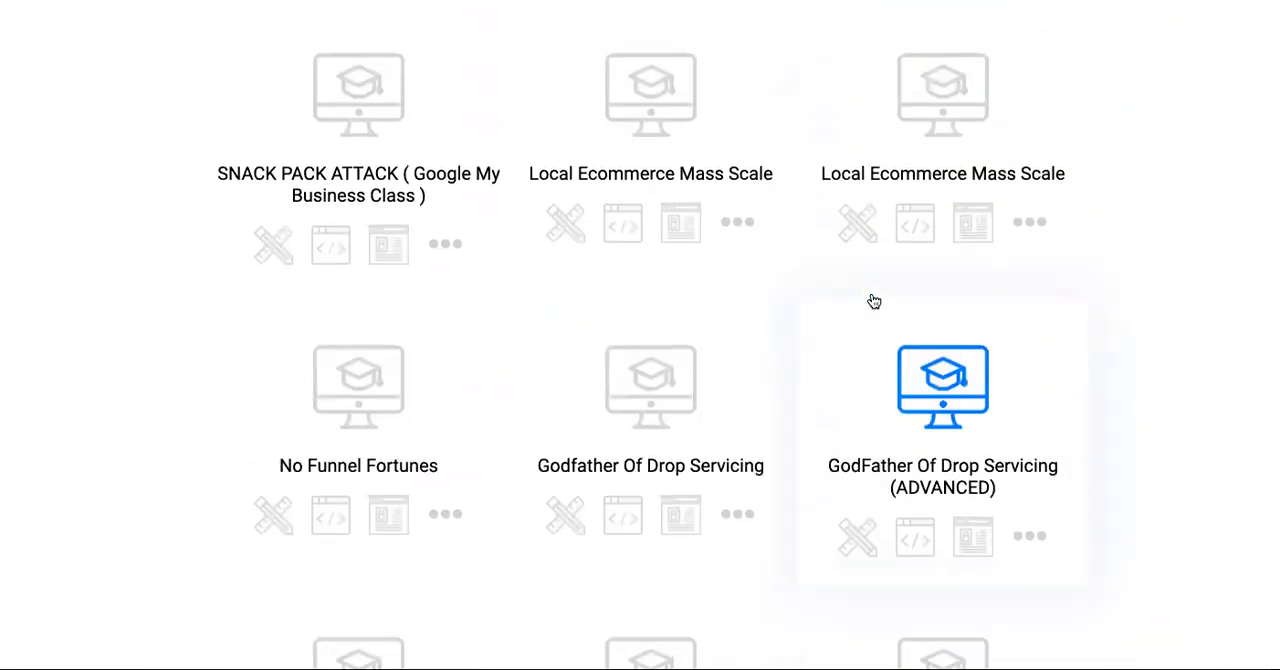
scroll(down, 3)
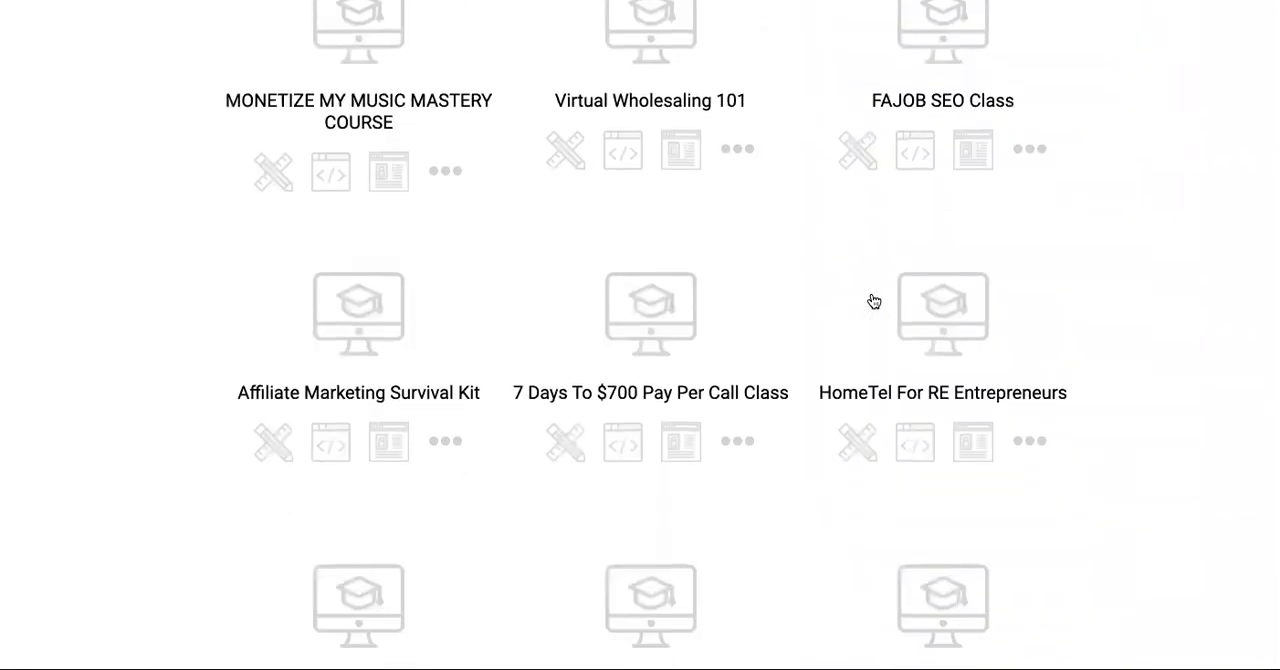
scroll(down, 3)
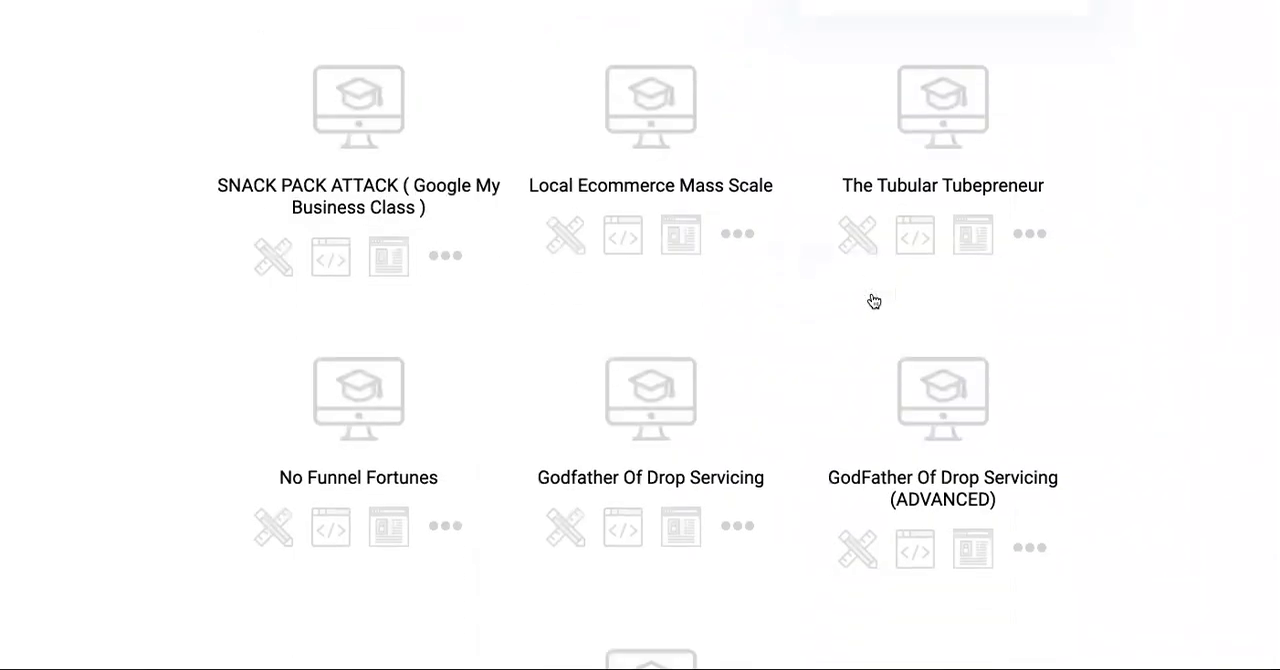
scroll(down, 3)
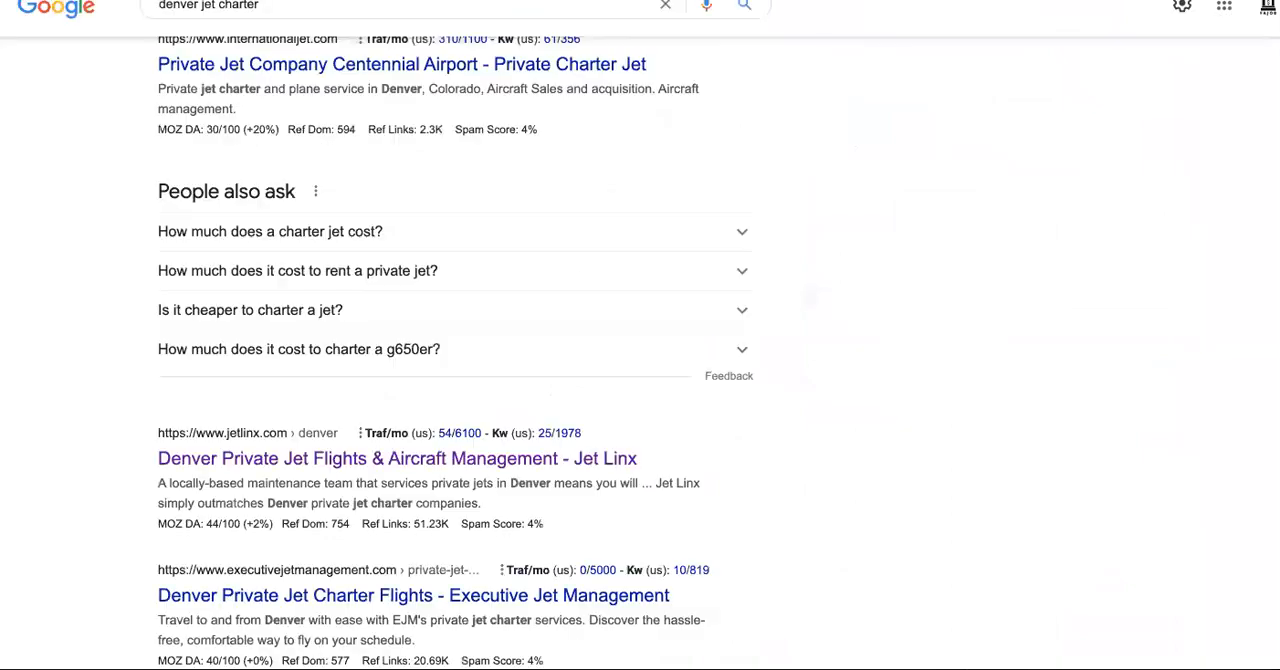
scroll(down, 3)
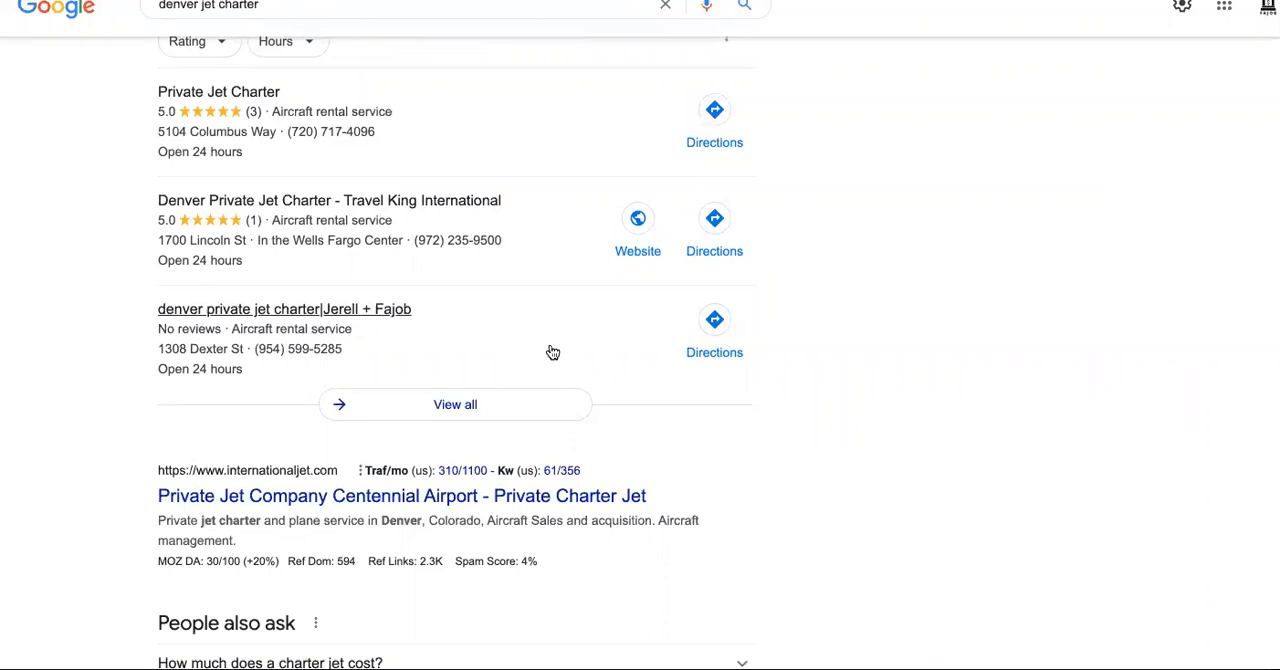
scroll(up, 3)
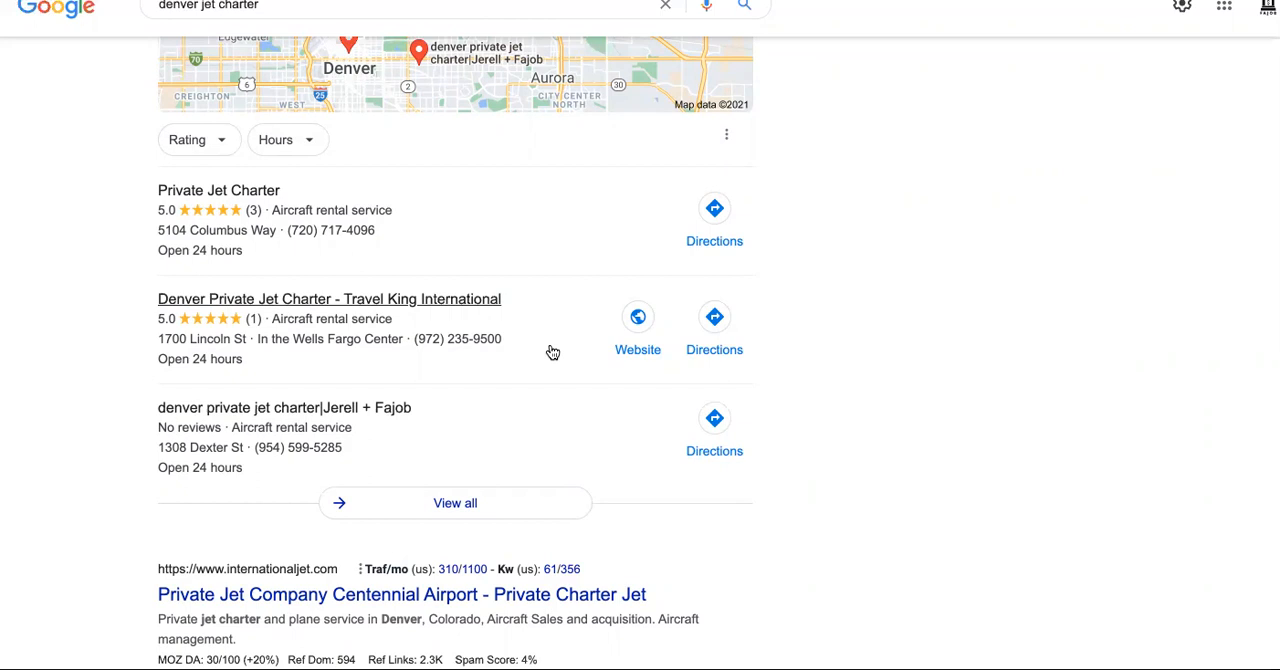
mouse_move(552, 352)
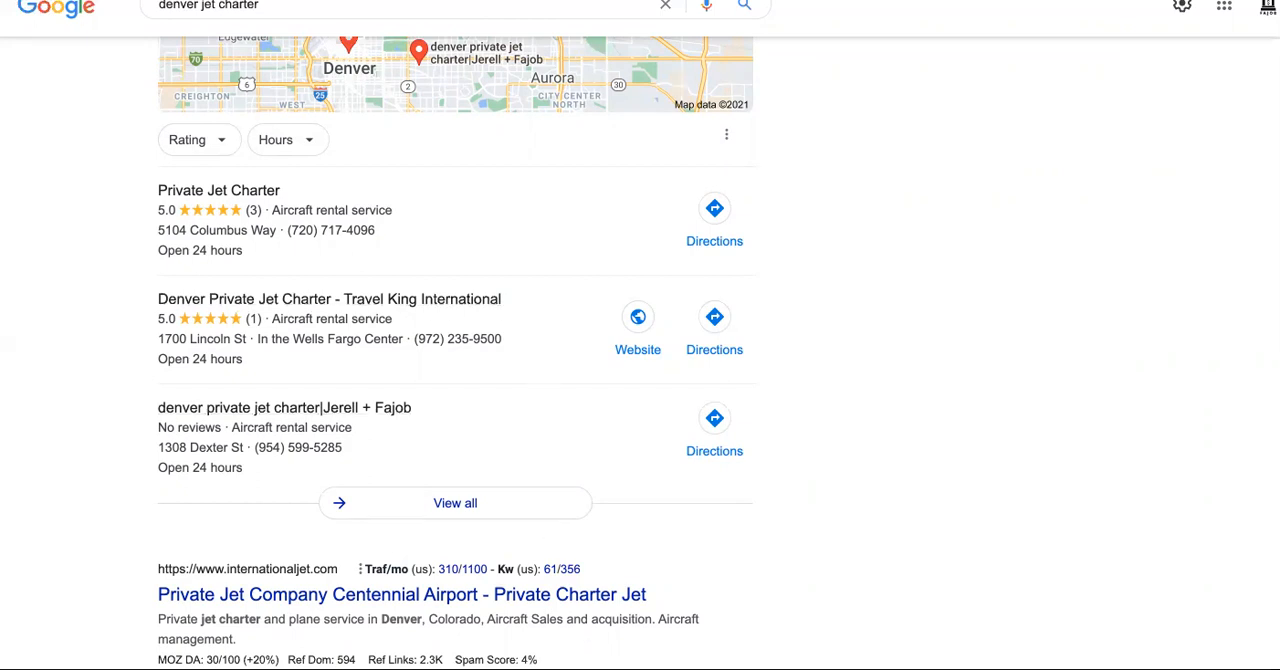